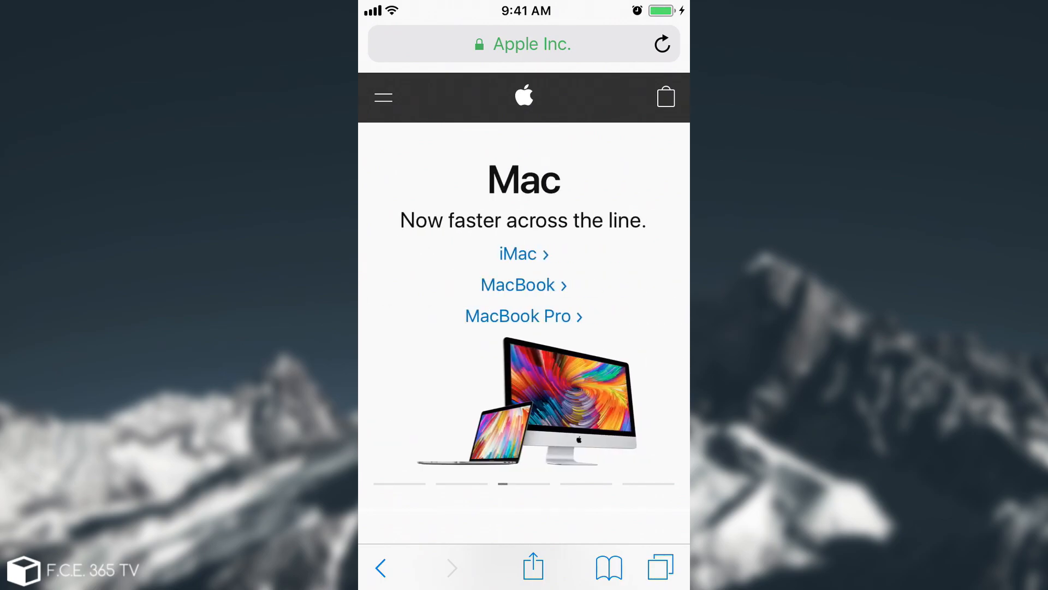
- Browse apple.com's banner carousel and footer links, then return to the home screen
left_click(662, 44)
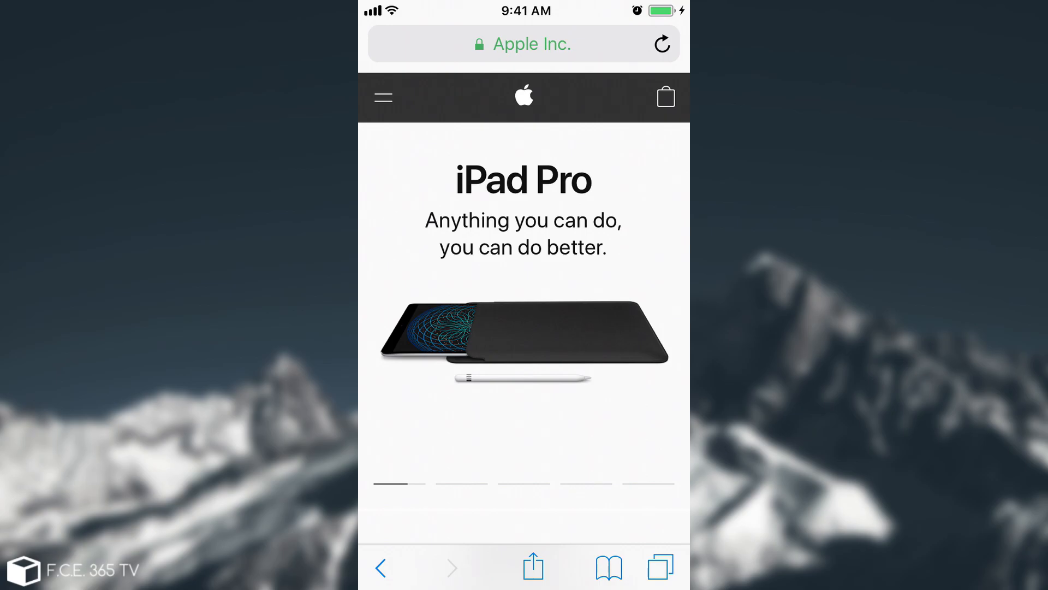
scroll("left", 3)
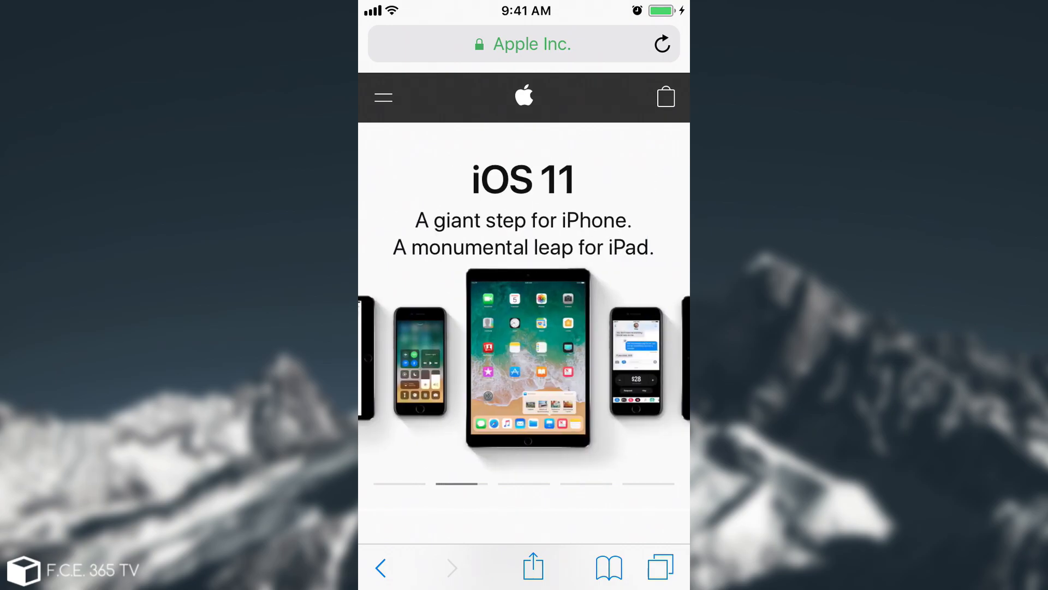
scroll("down", 3)
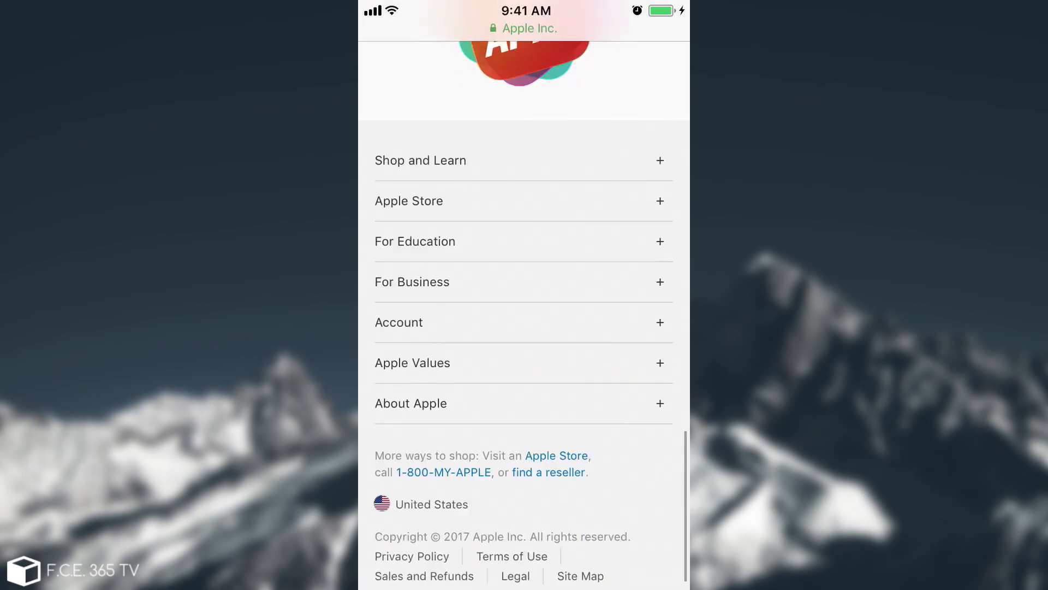
scroll("up", 3)
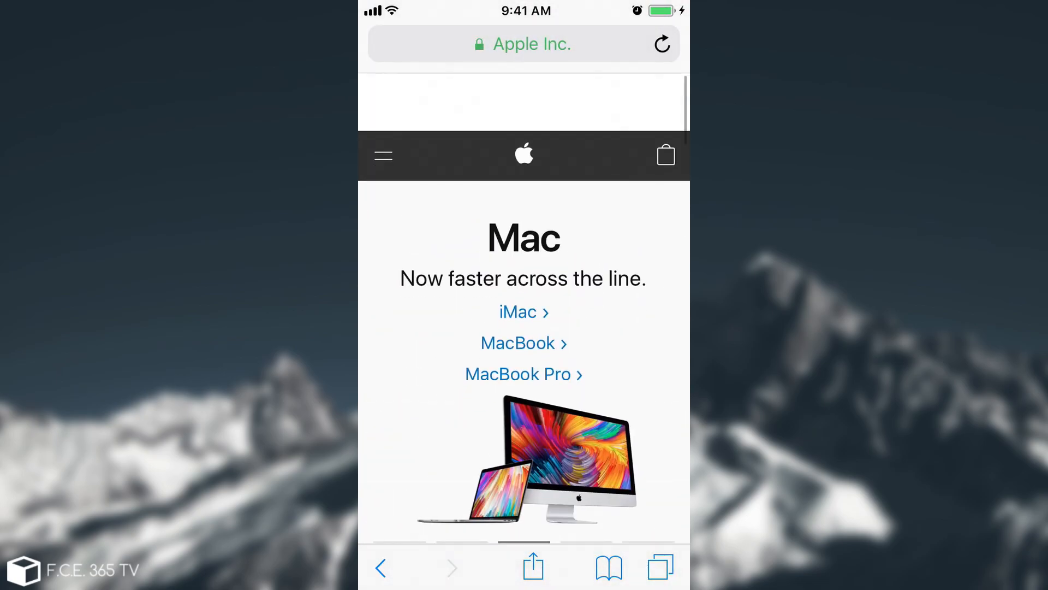
scroll("down", 3)
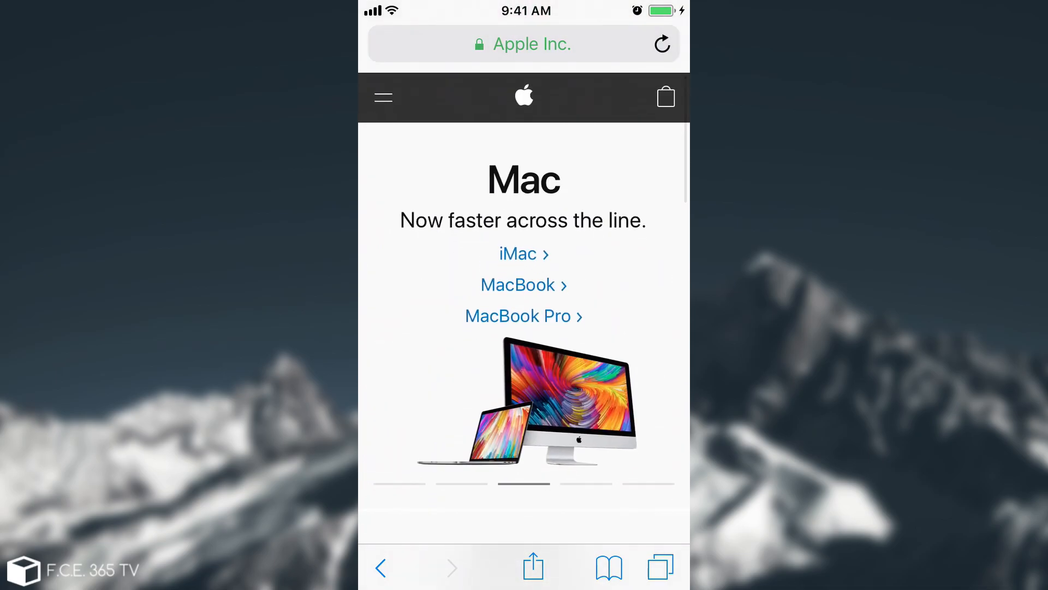
scroll("down", 3)
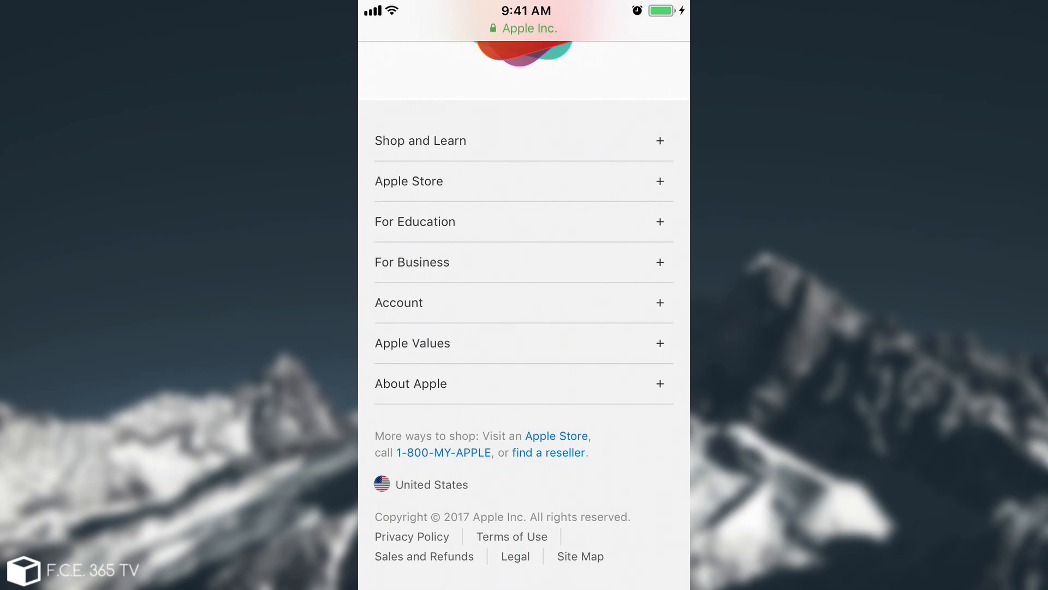
key("home")
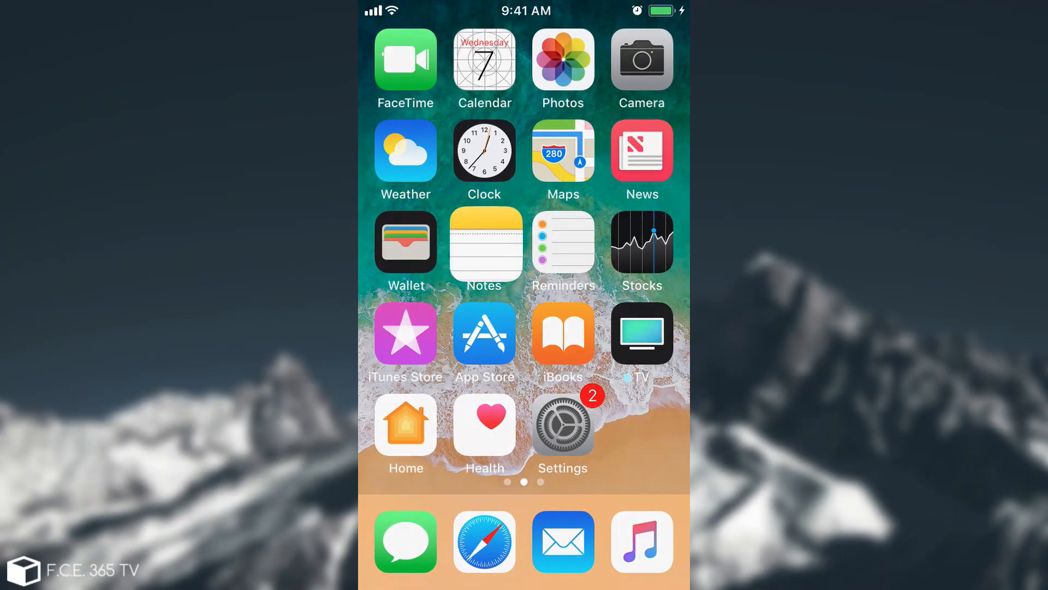
- Start a new note in Notes reading 'The chef', correcting the typo 'chf'
left_click(483, 242)
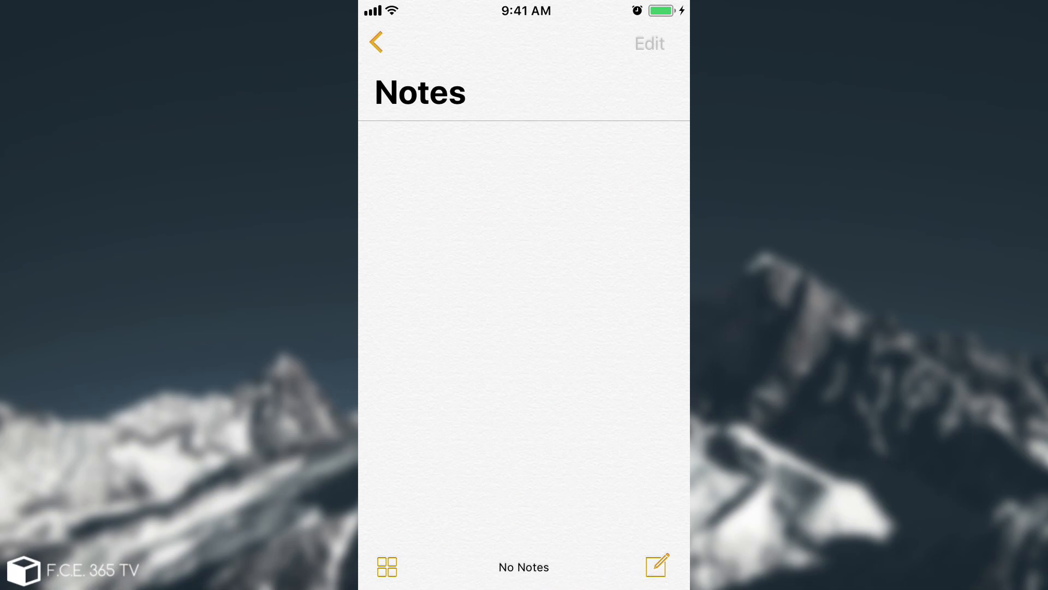
left_click(376, 42)
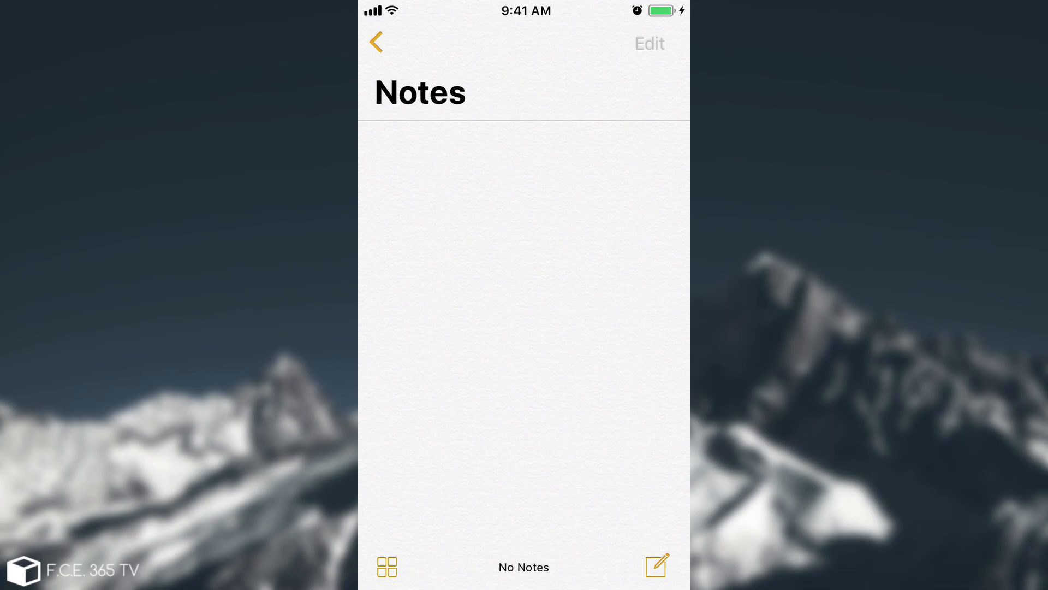
left_click(656, 566)
type("The")
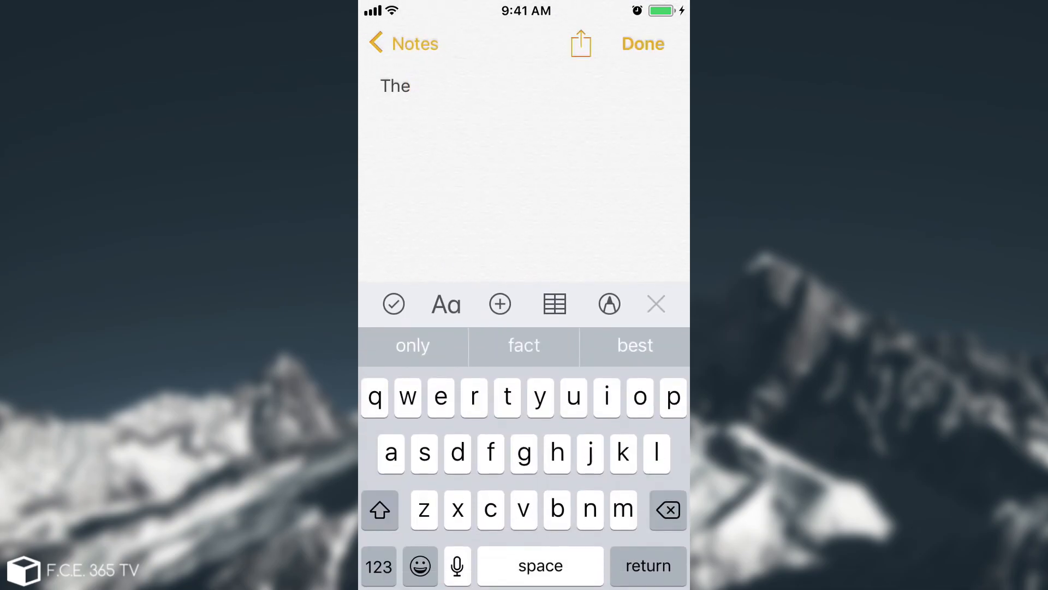
type("chf")
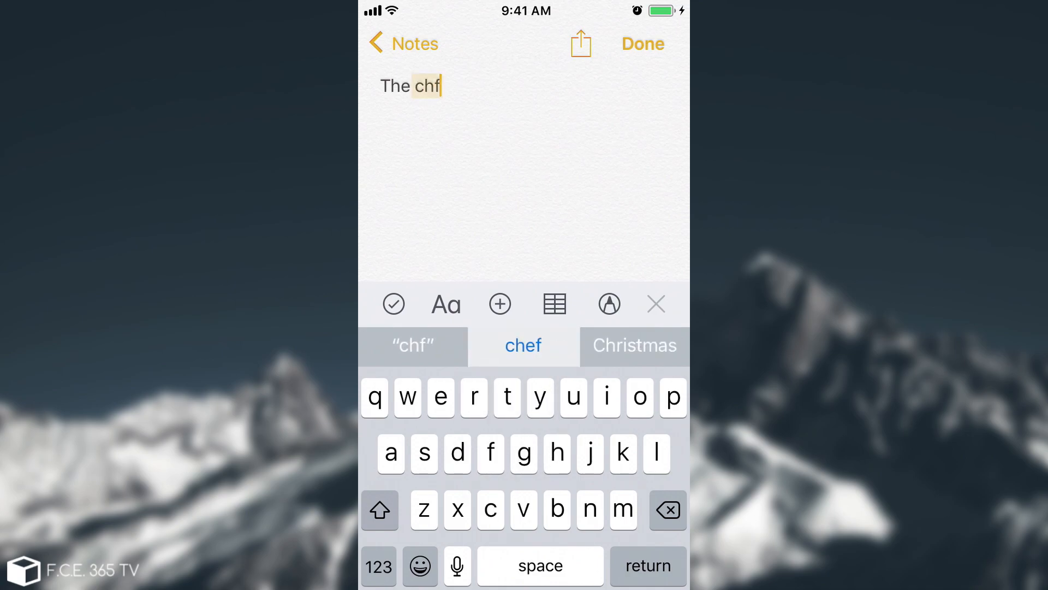
left_click(500, 305)
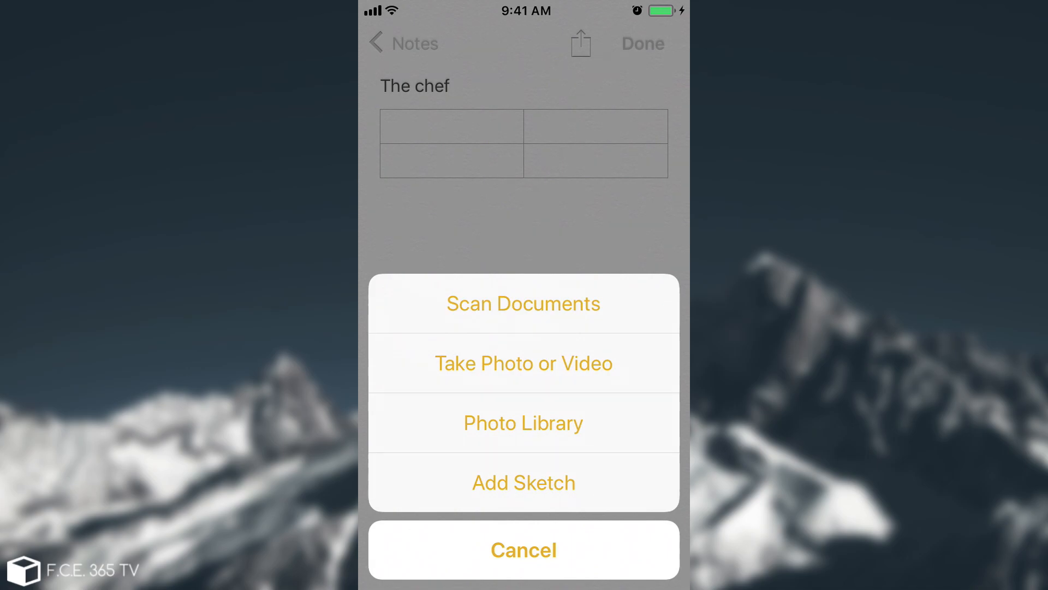
- Add a table, try a sketch with the ruler, then go back home
left_click(524, 482)
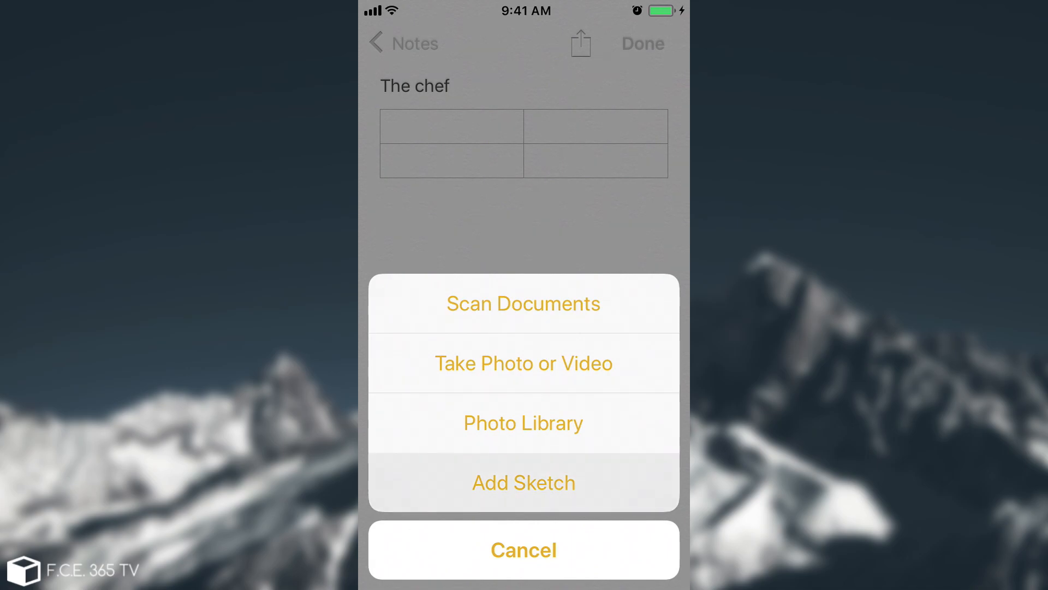
left_click(523, 482)
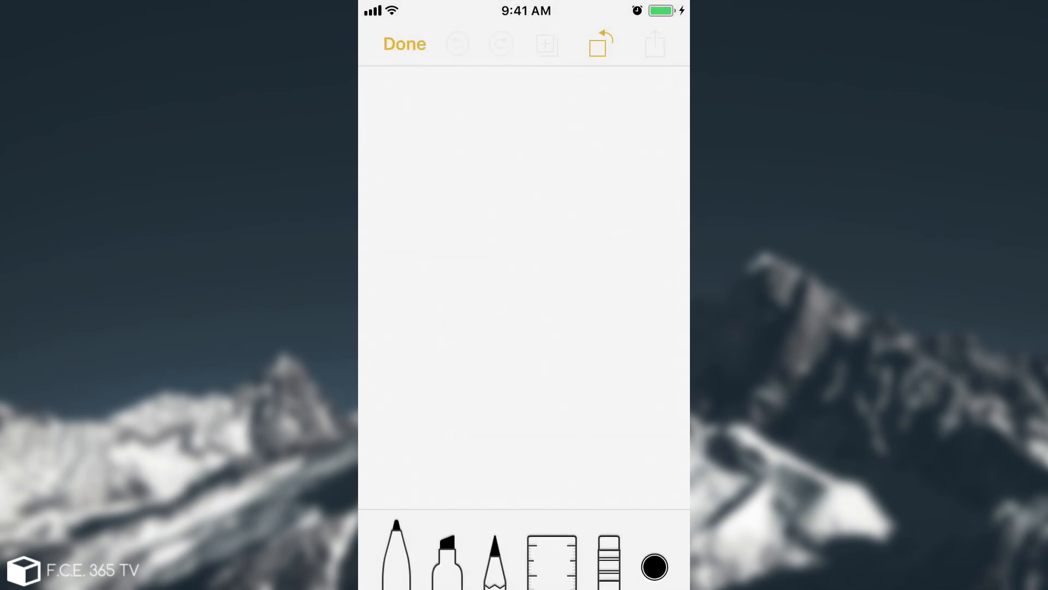
left_click(456, 43)
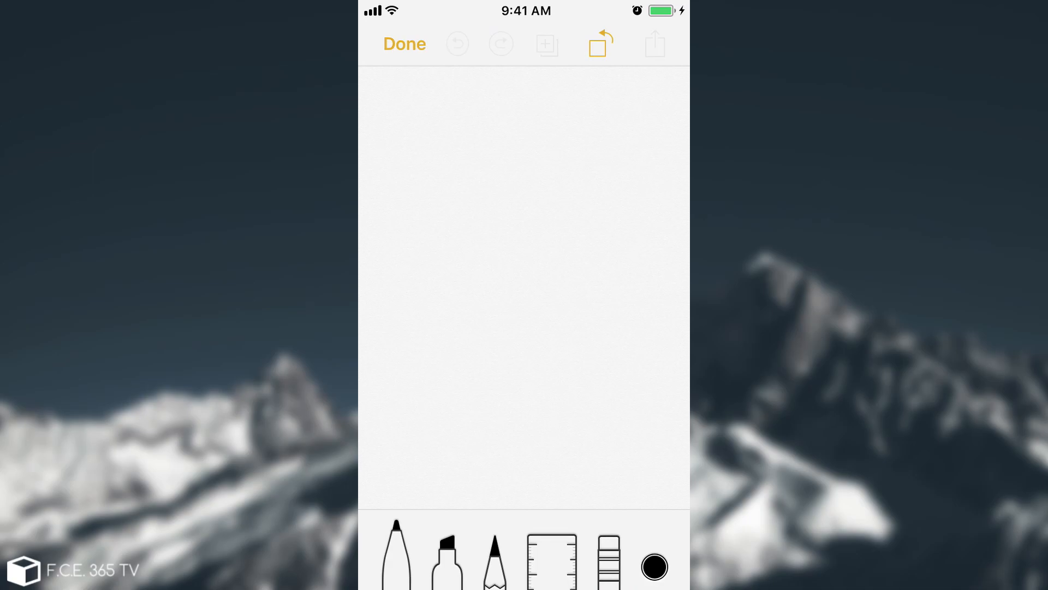
left_click(549, 562)
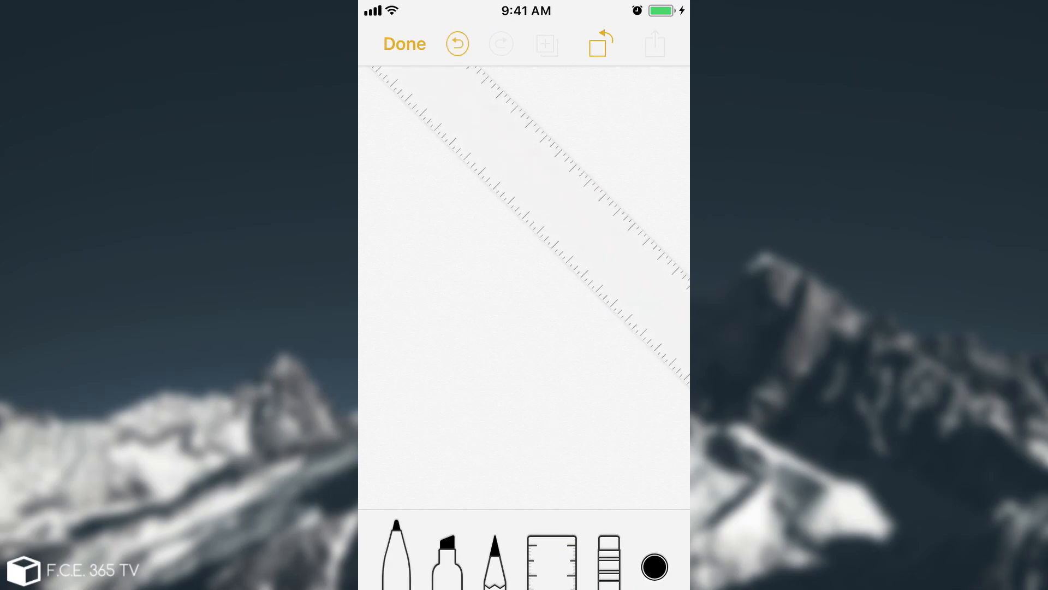
left_click(404, 43)
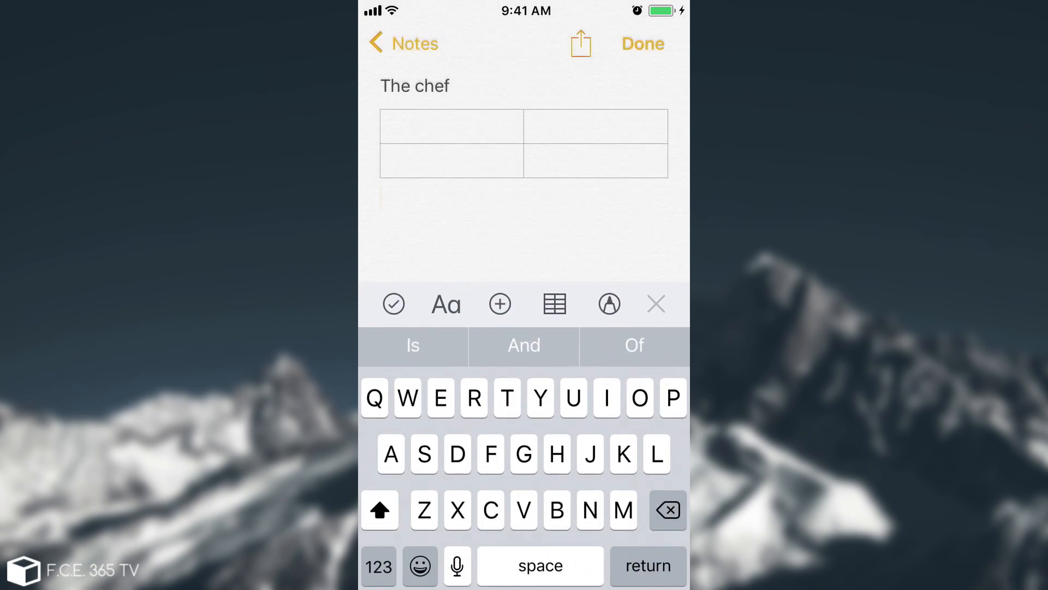
left_click(393, 303)
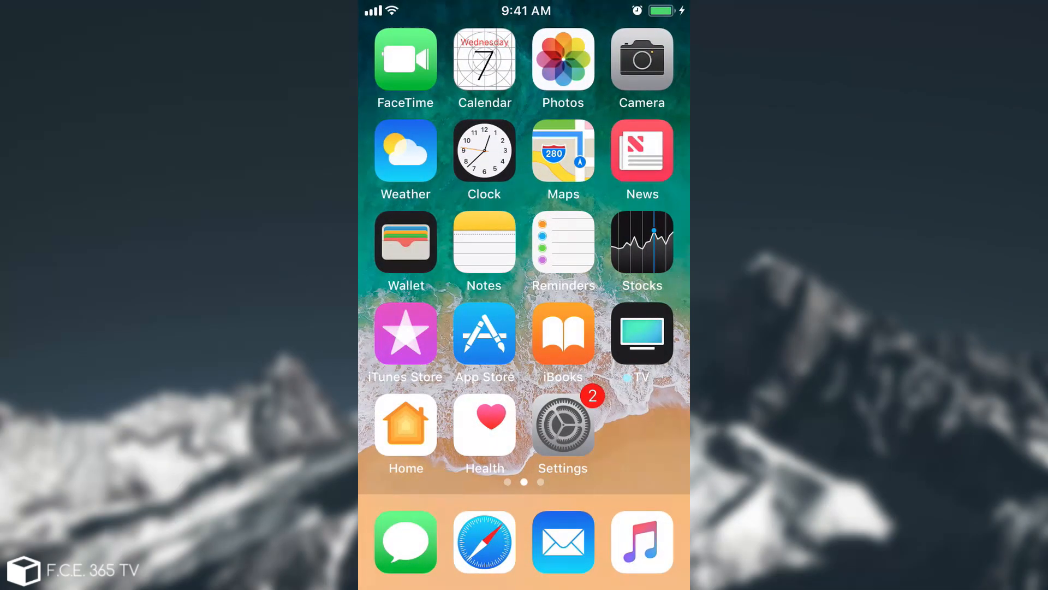
- Open Settings and scroll down to the General section
left_click(562, 425)
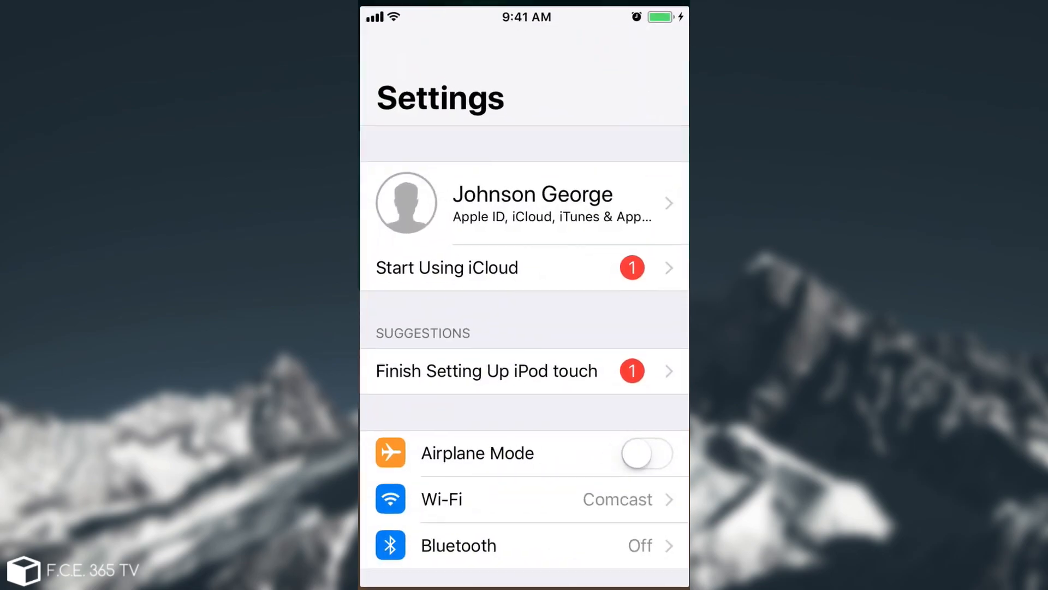
scroll("down", 3)
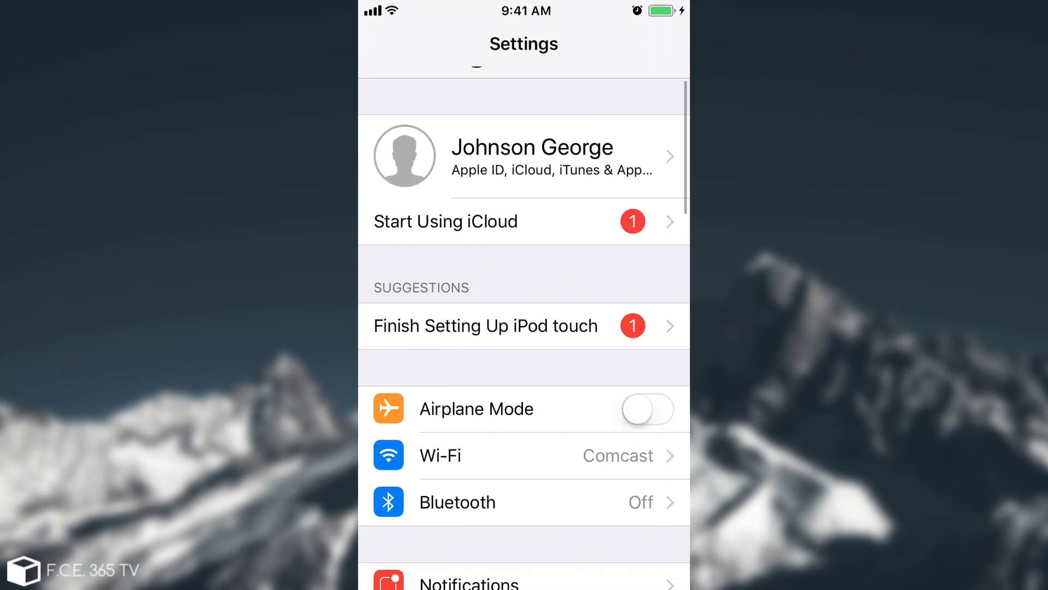
scroll("down", 3)
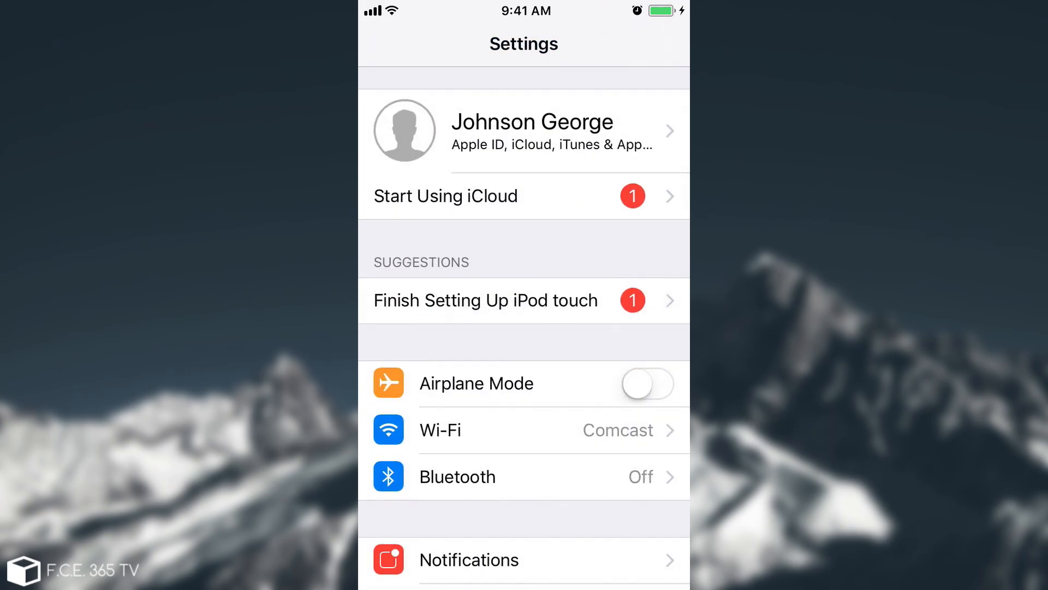
scroll("down", 3)
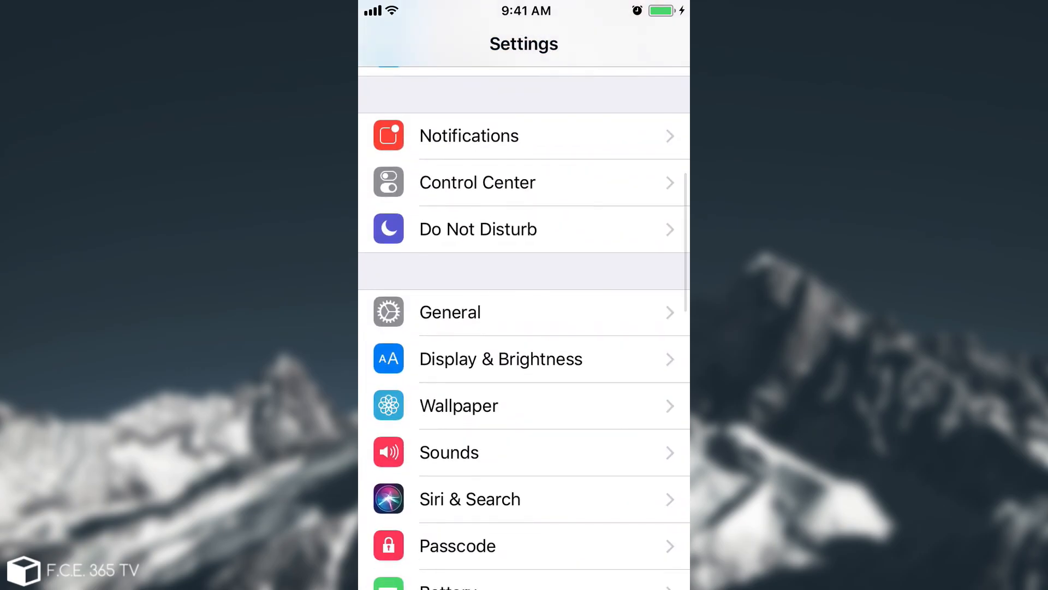
left_click(450, 312)
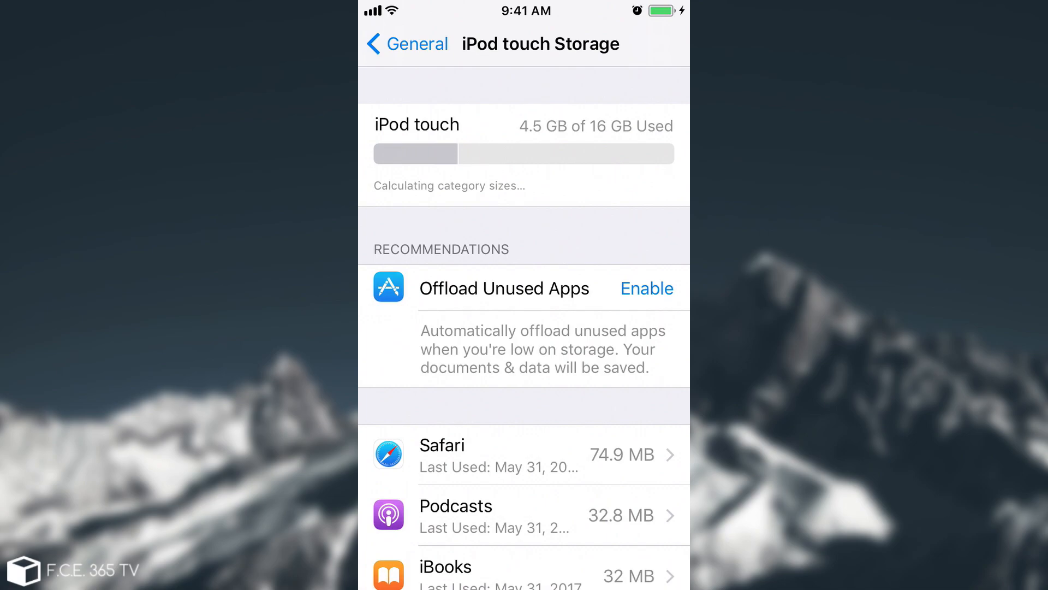
- Enable Offload Unused Apps and scroll through the per-app storage sizes
left_click(645, 288)
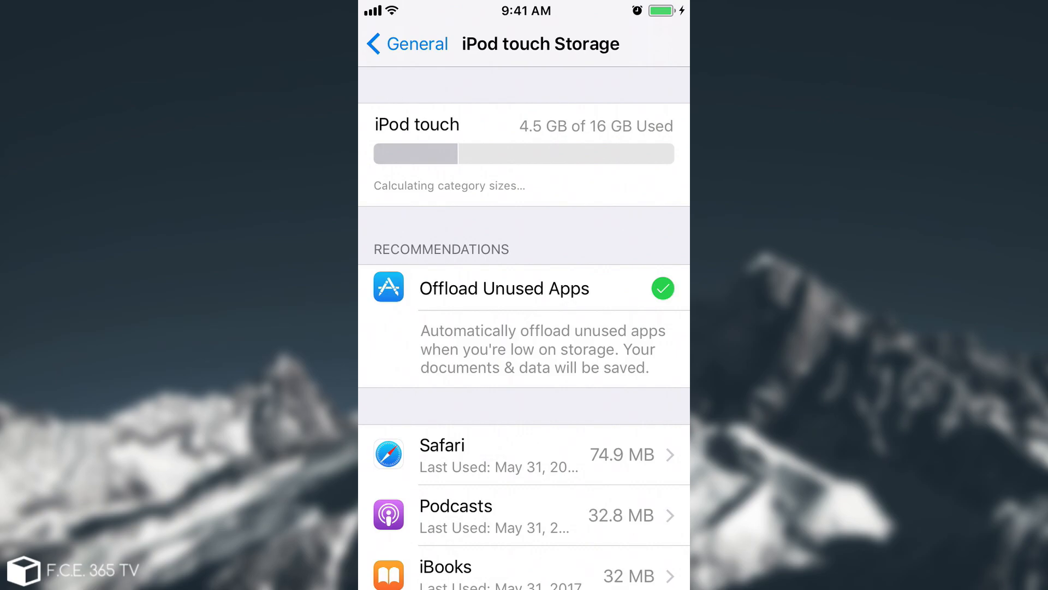
scroll("down", 3)
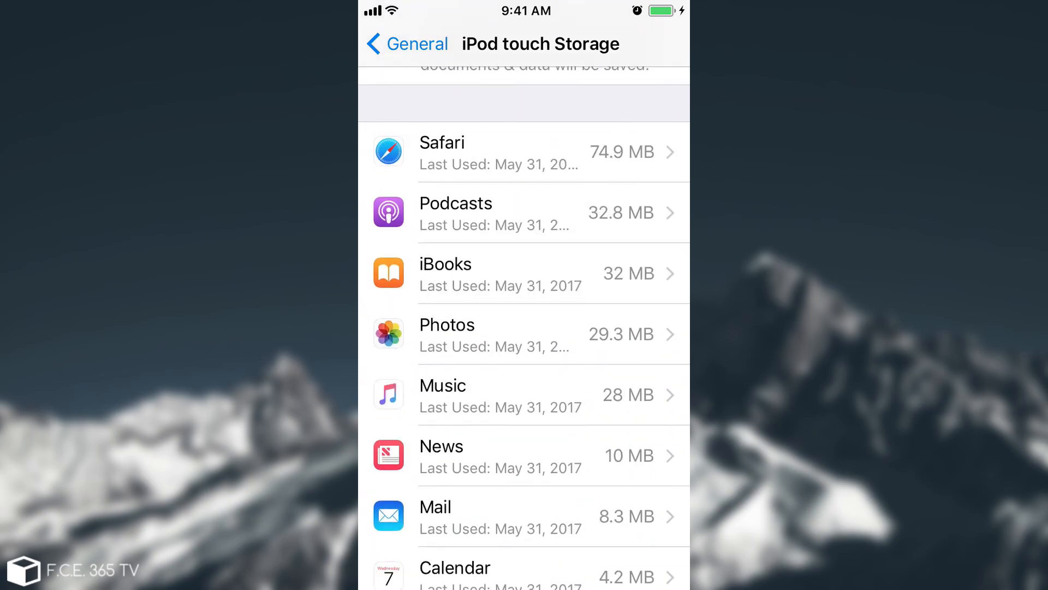
scroll("down", 3)
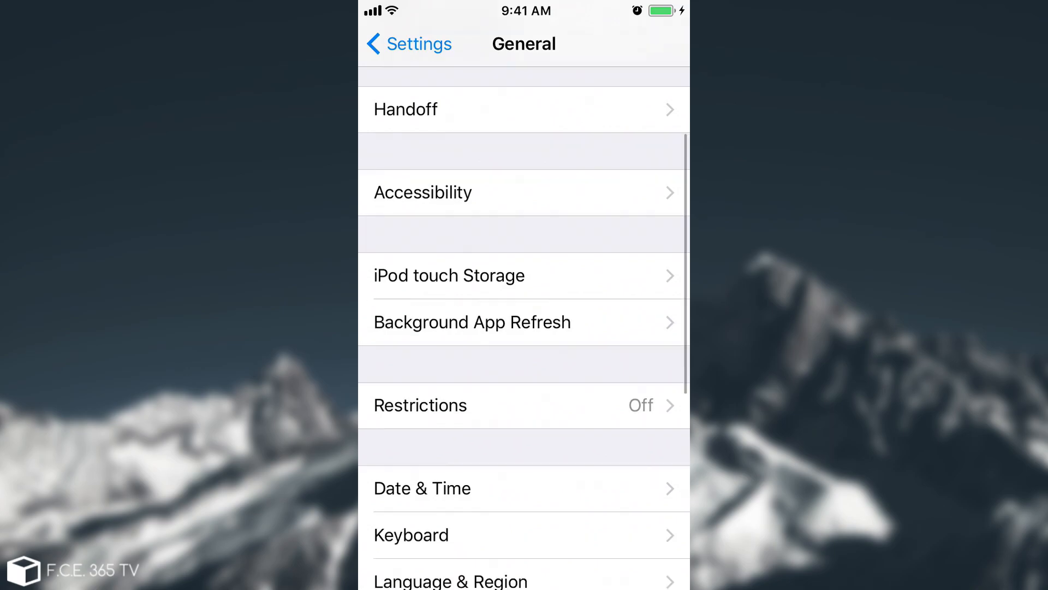
- Bring up and cancel the Shut Down power-off screen, then view the empty VPN page
scroll("down", 3)
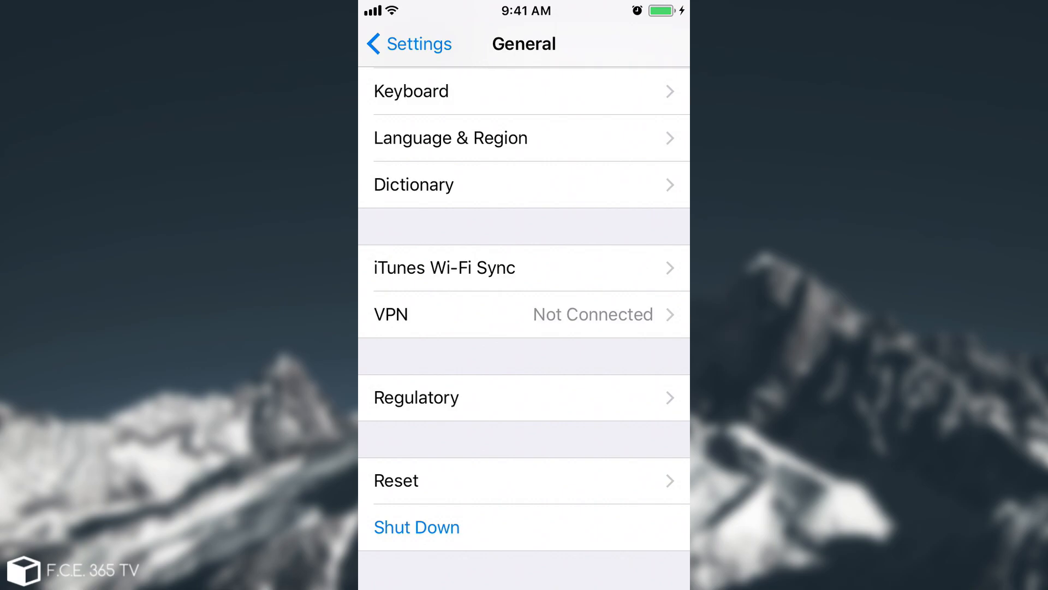
left_click(416, 527)
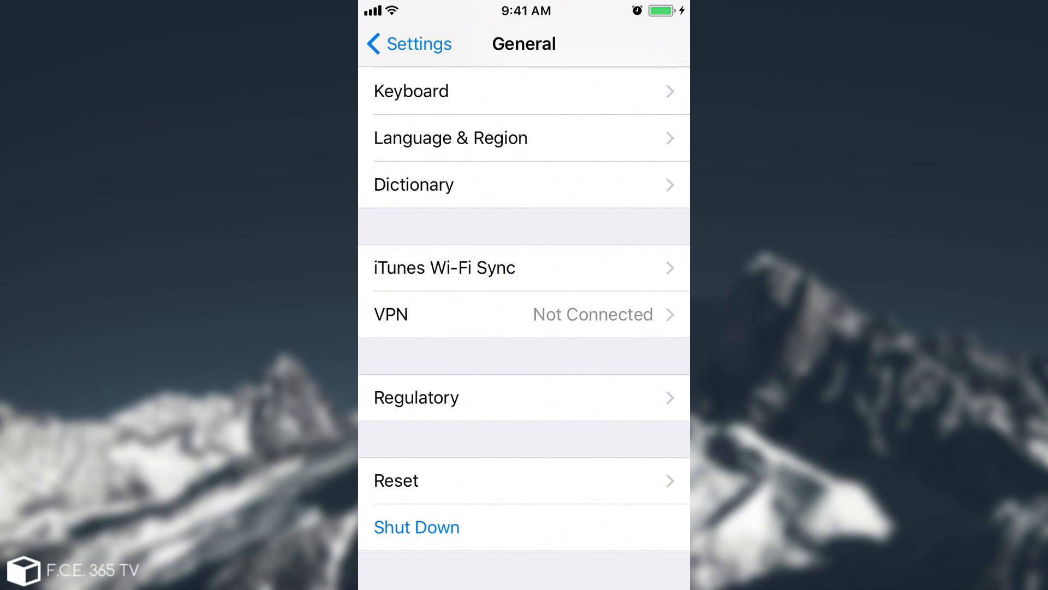
left_click(416, 526)
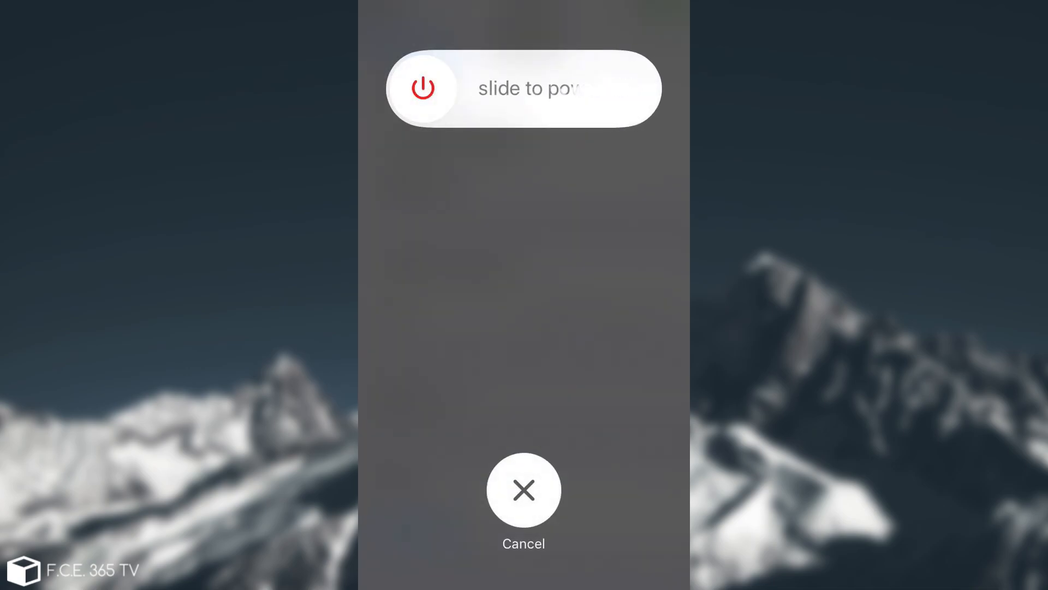
left_click(523, 489)
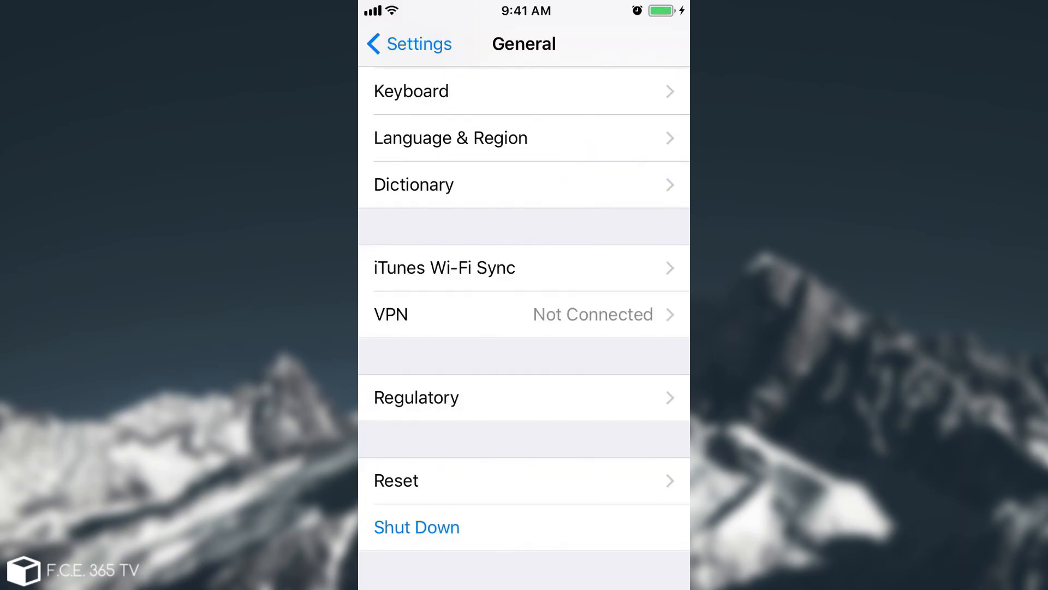
left_click(524, 314)
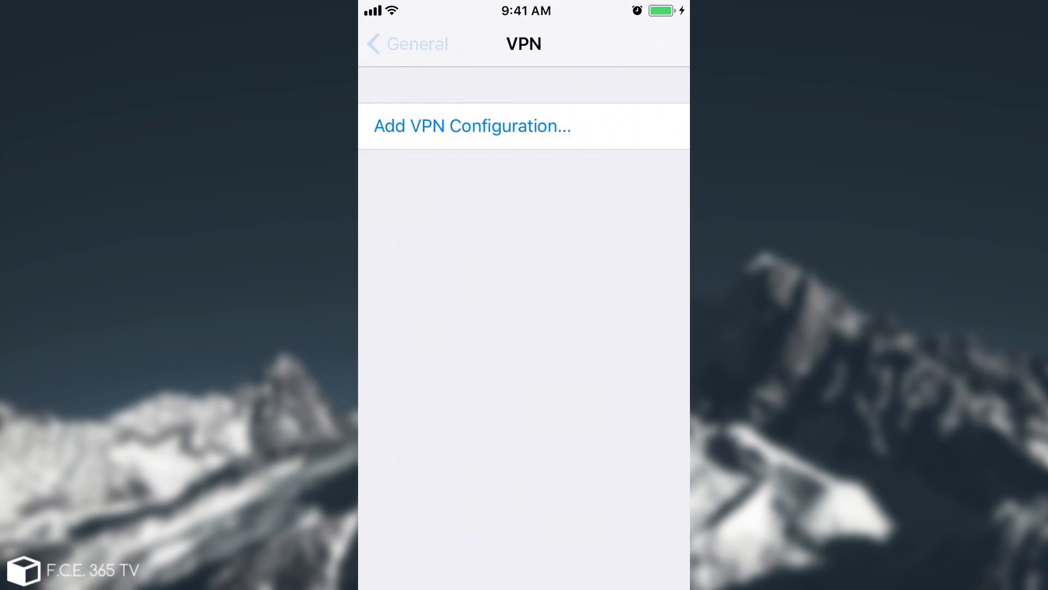
left_click(406, 44)
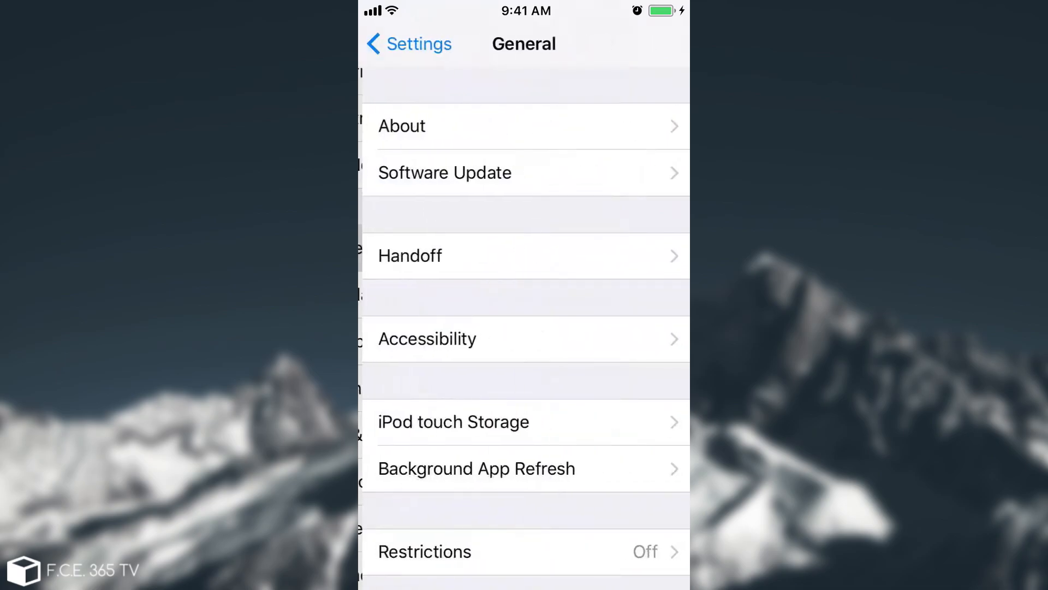
- Go into Accessibility and open its Siri options page
left_click(427, 339)
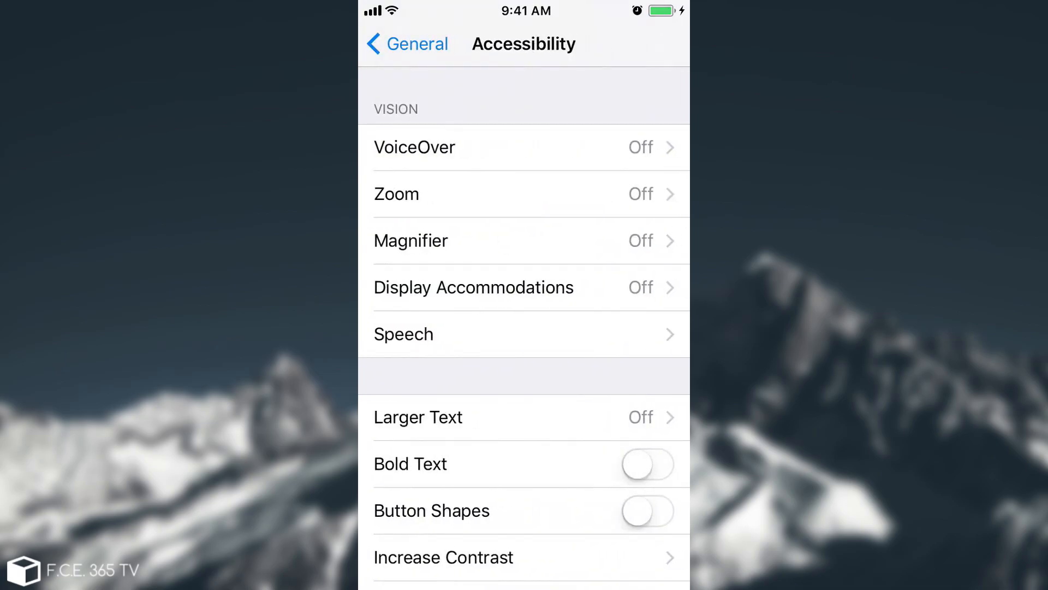
scroll("down", 3)
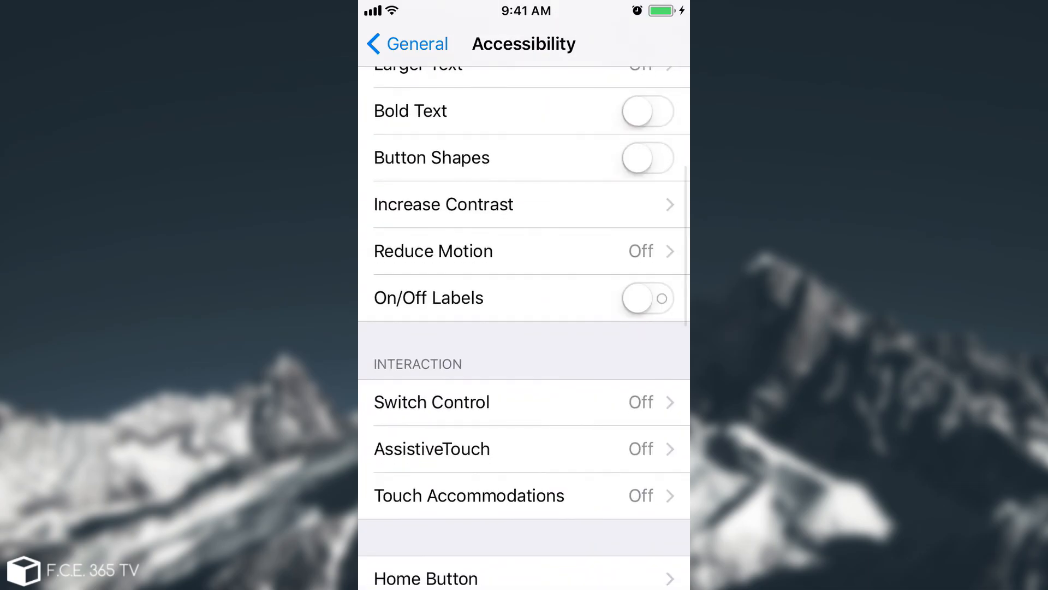
scroll("down", 3)
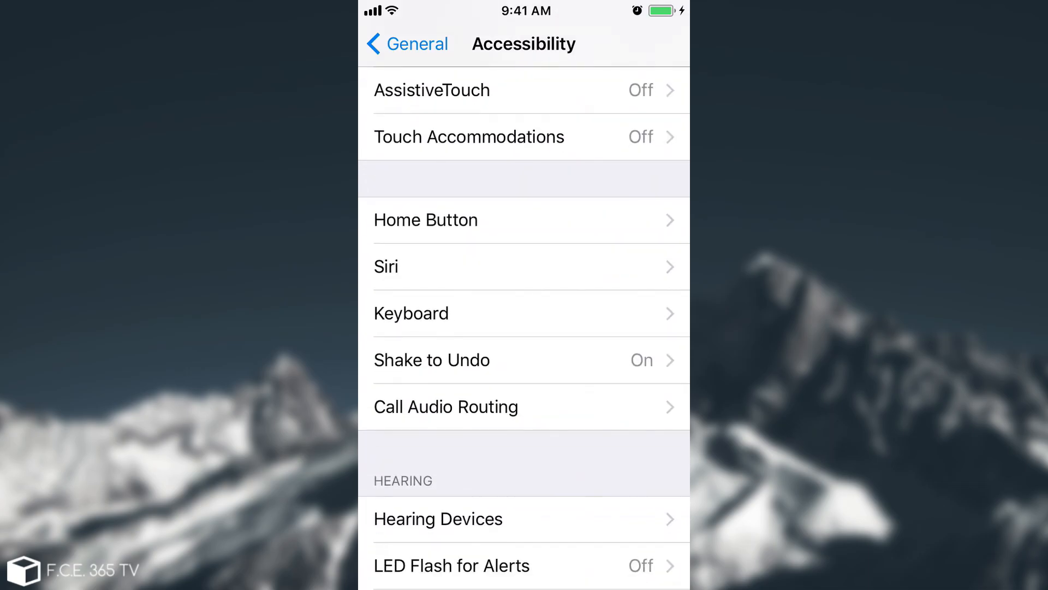
left_click(524, 267)
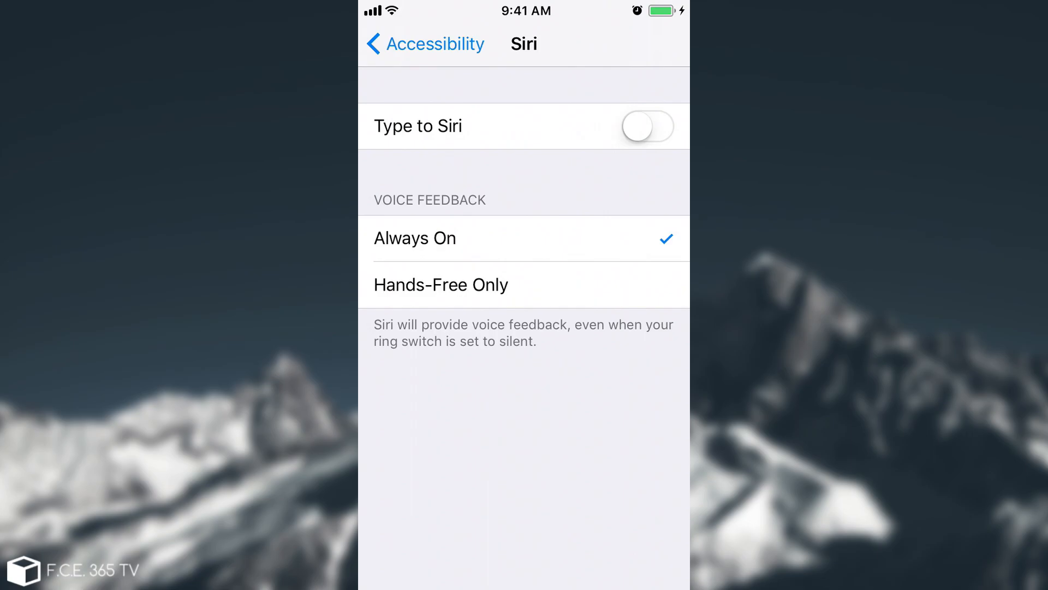
- Turn on Type to Siri and type 'Shit' into Siri's text field
left_click(646, 127)
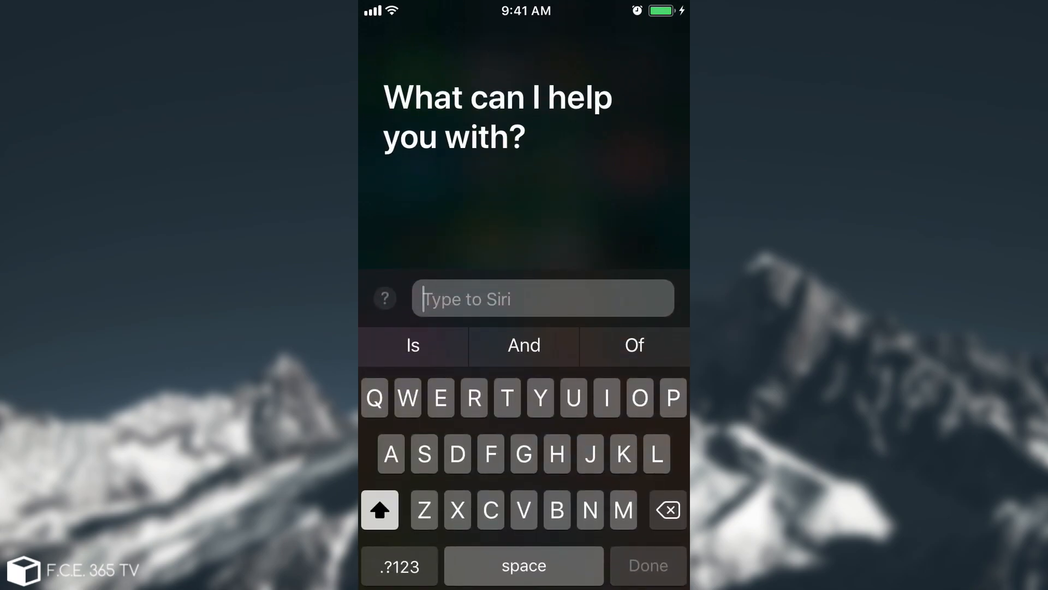
type("S")
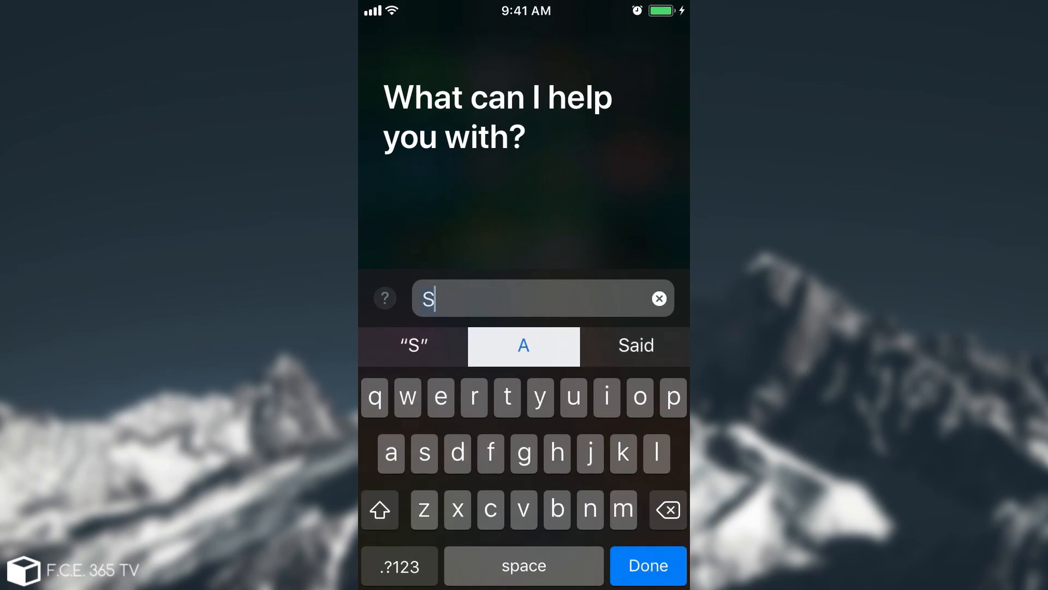
type("hit")
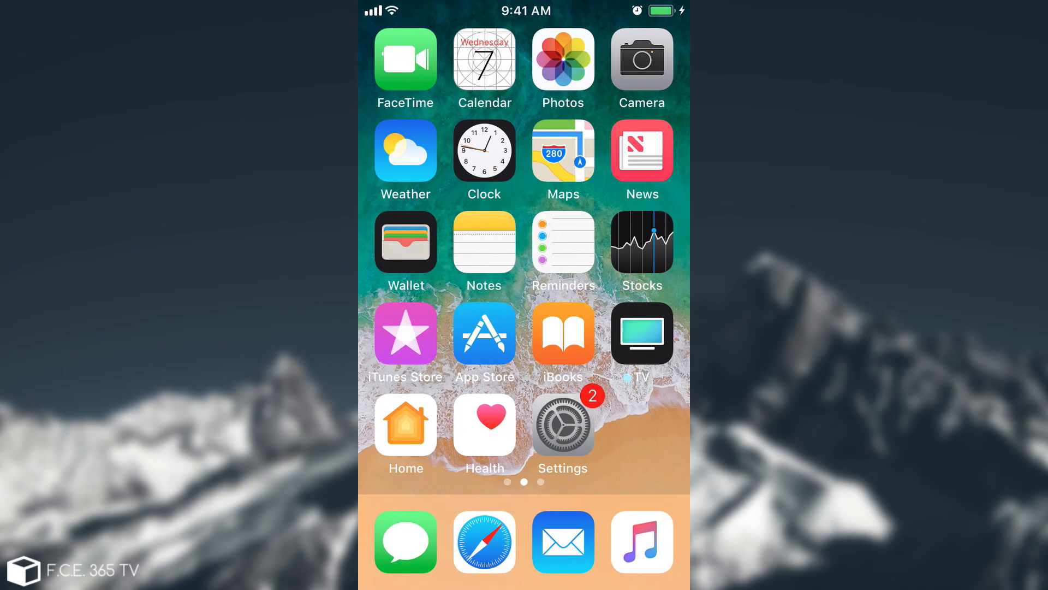
- Swipe to the last home screen page with Calculator, Files and Extras
scroll("left", 3)
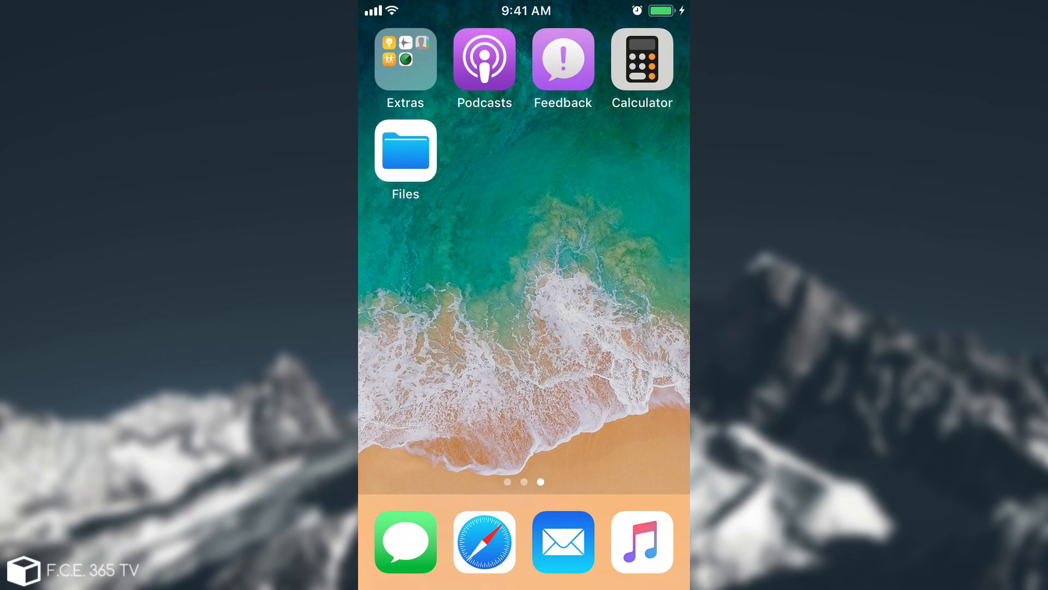
left_click(405, 150)
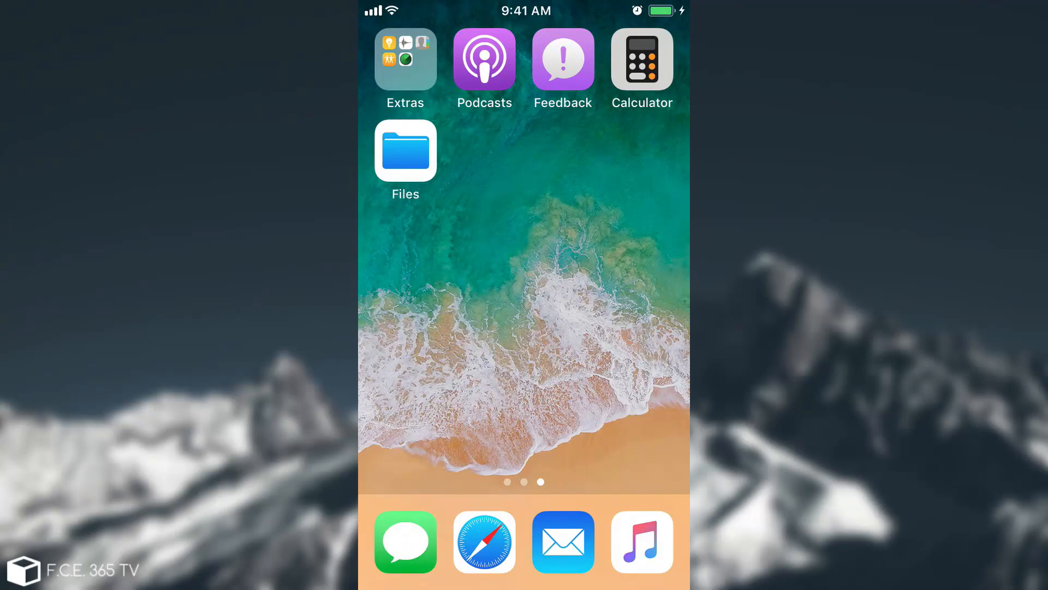
- Open Calculator, then return to the home screen
left_click(640, 59)
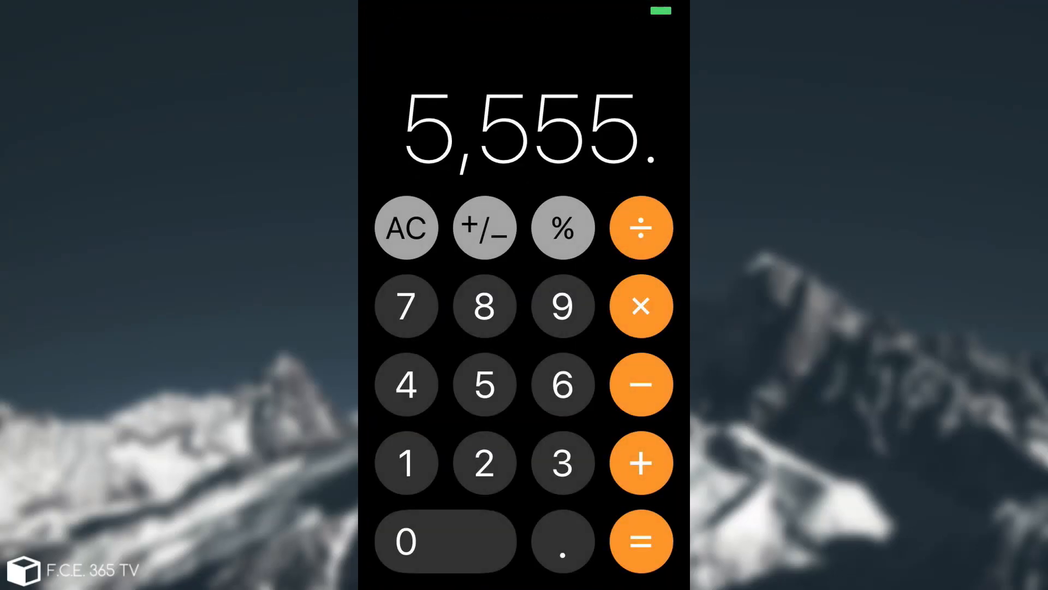
key("home")
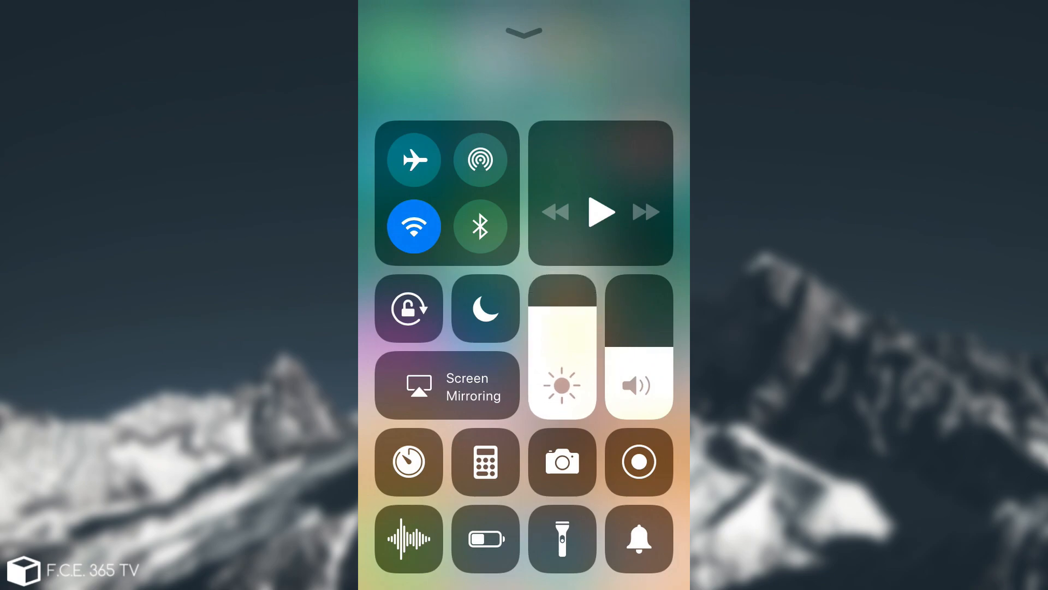
- Set brightness to full, toggle the flashlight, turn Bluetooth on, and close Control Center
left_click_drag(562, 384, 562, 287)
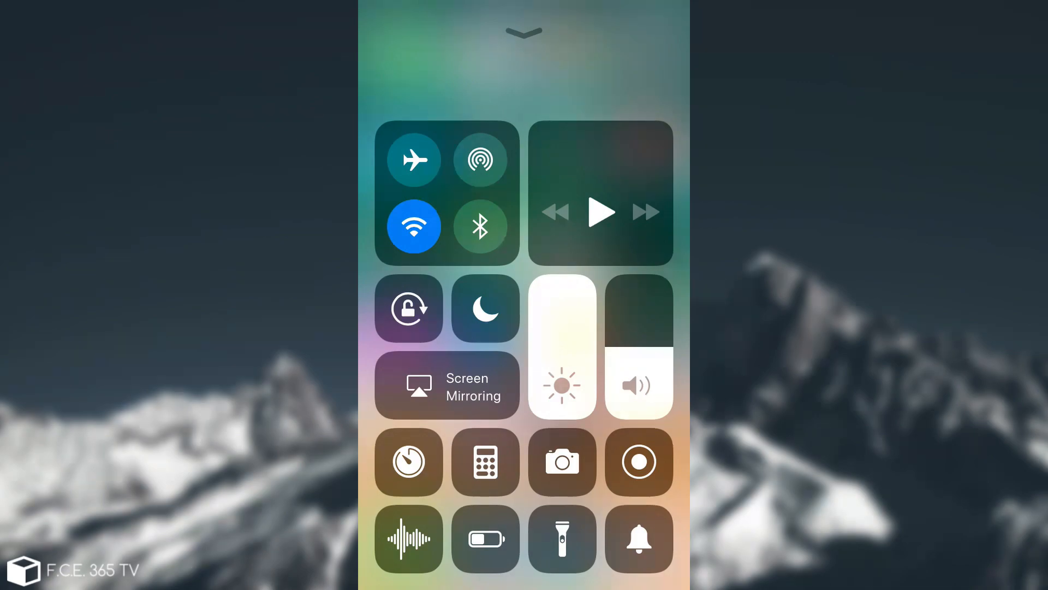
left_click(562, 538)
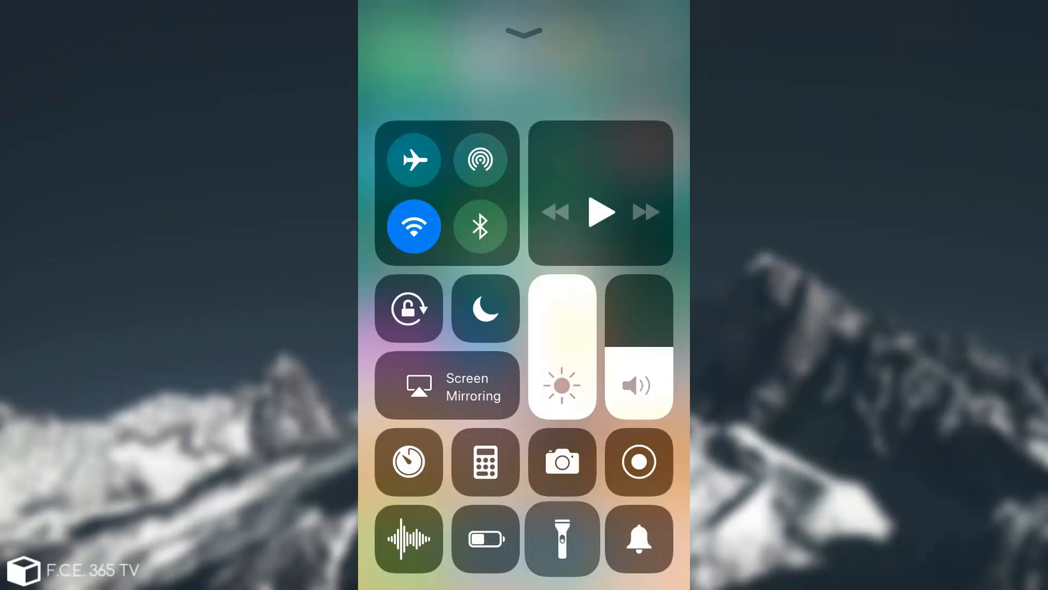
left_click(562, 538)
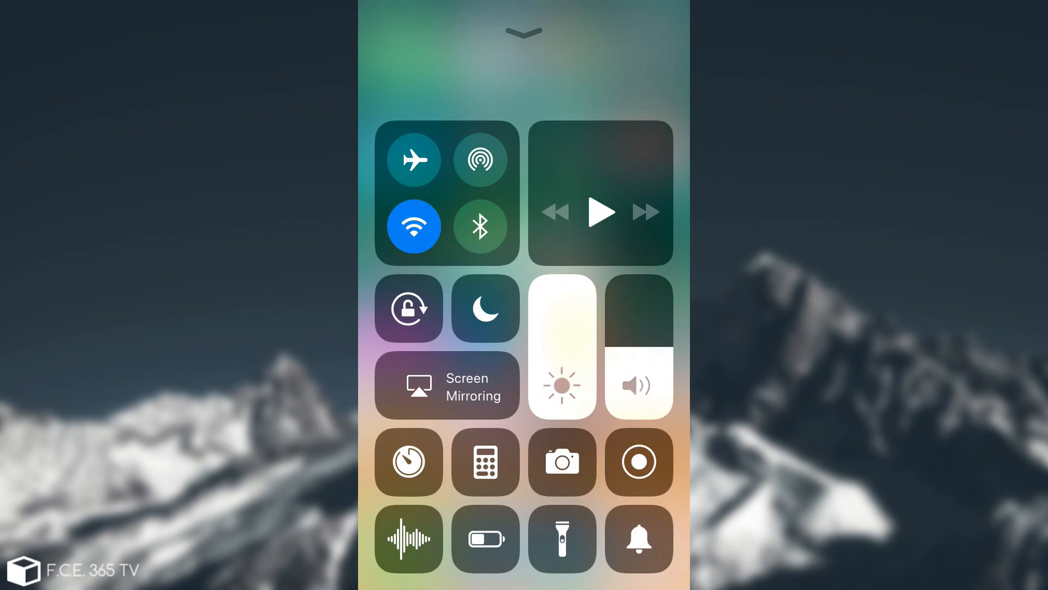
left_click(480, 226)
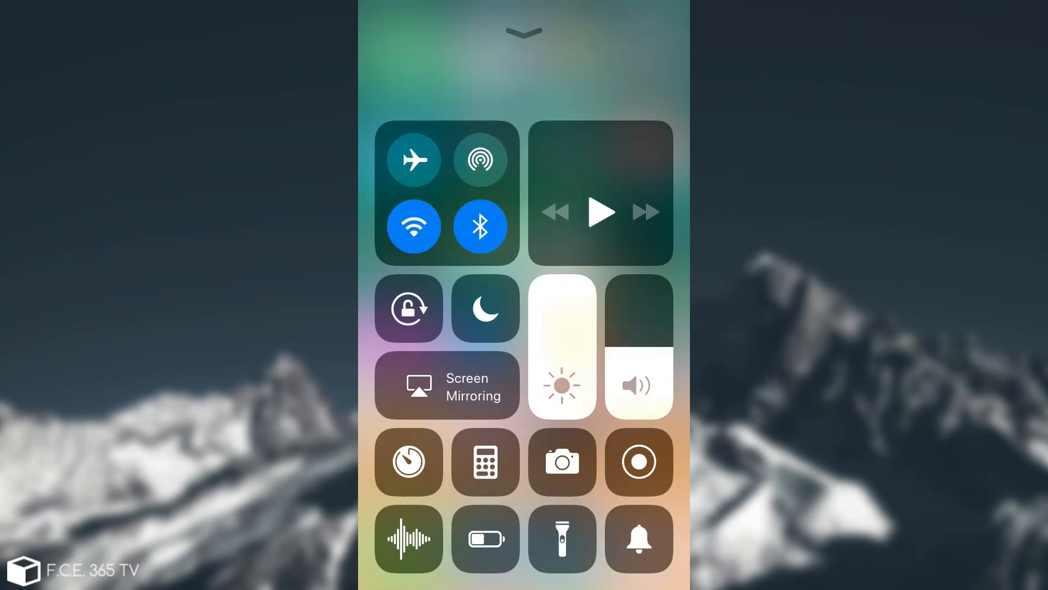
left_click(479, 227)
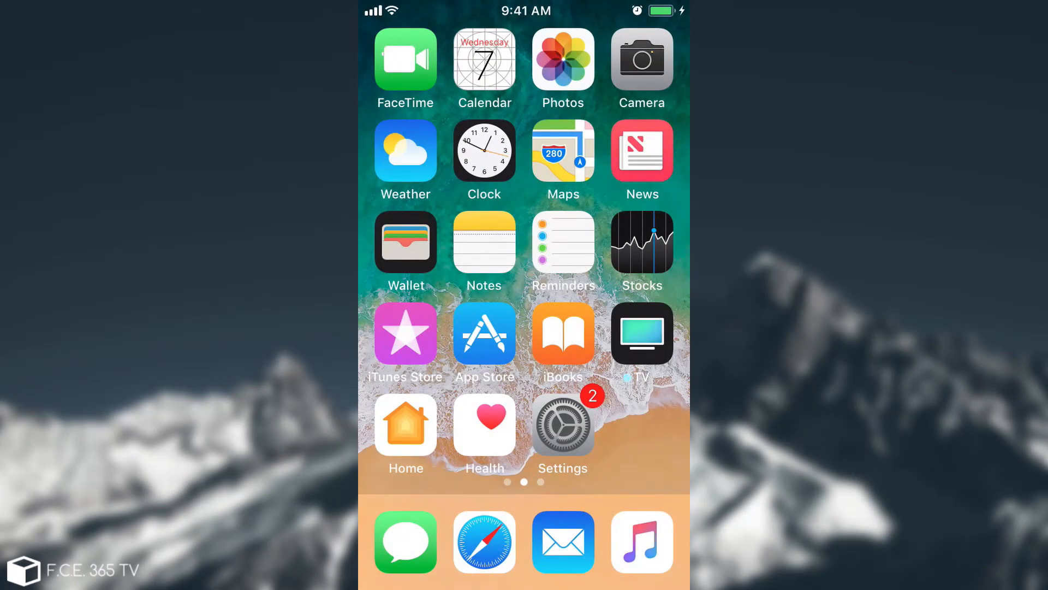
- On the last home screen page, enter jiggle mode and move Files, then return it
scroll("left", 3)
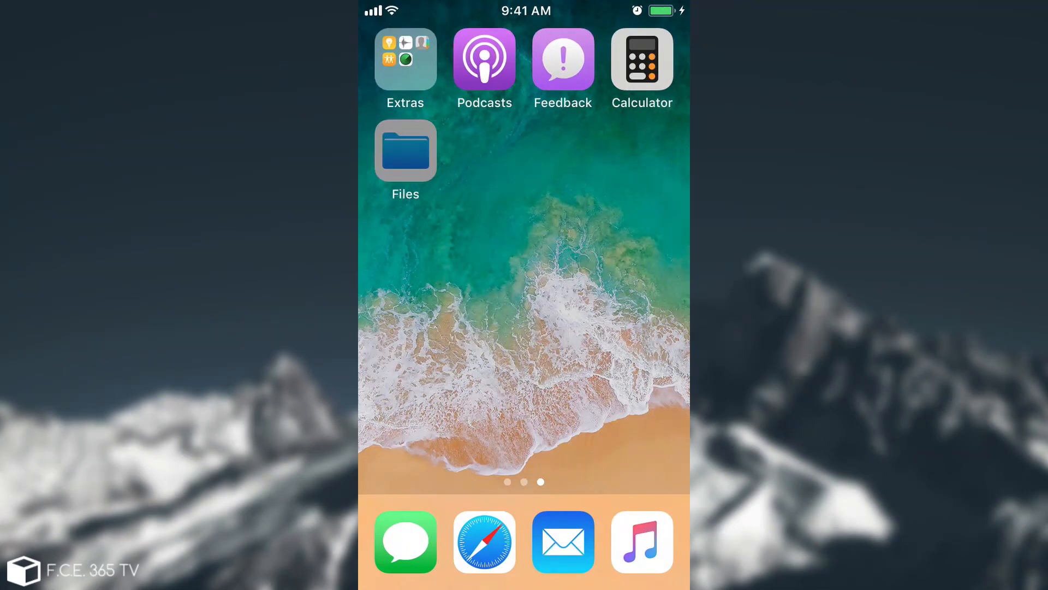
left_click_drag(405, 149, 456, 265)
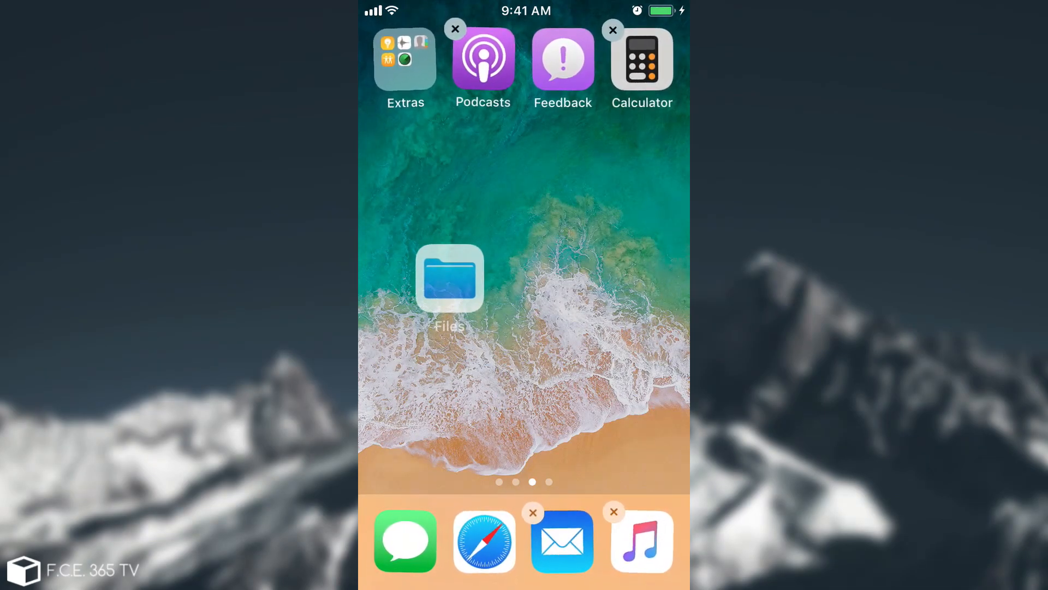
left_click_drag(449, 277, 459, 289)
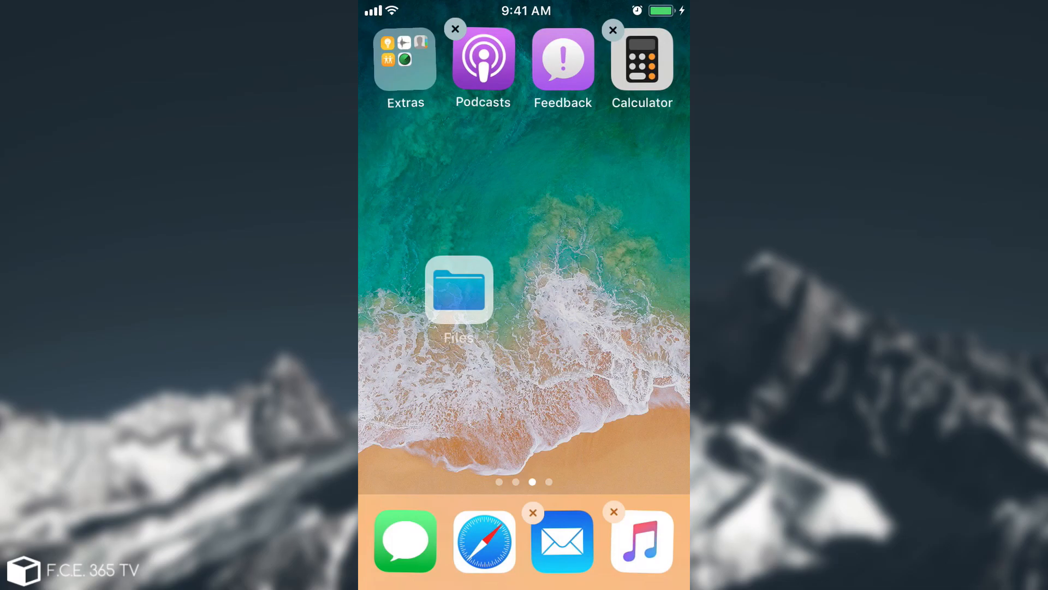
left_click_drag(459, 289, 405, 148)
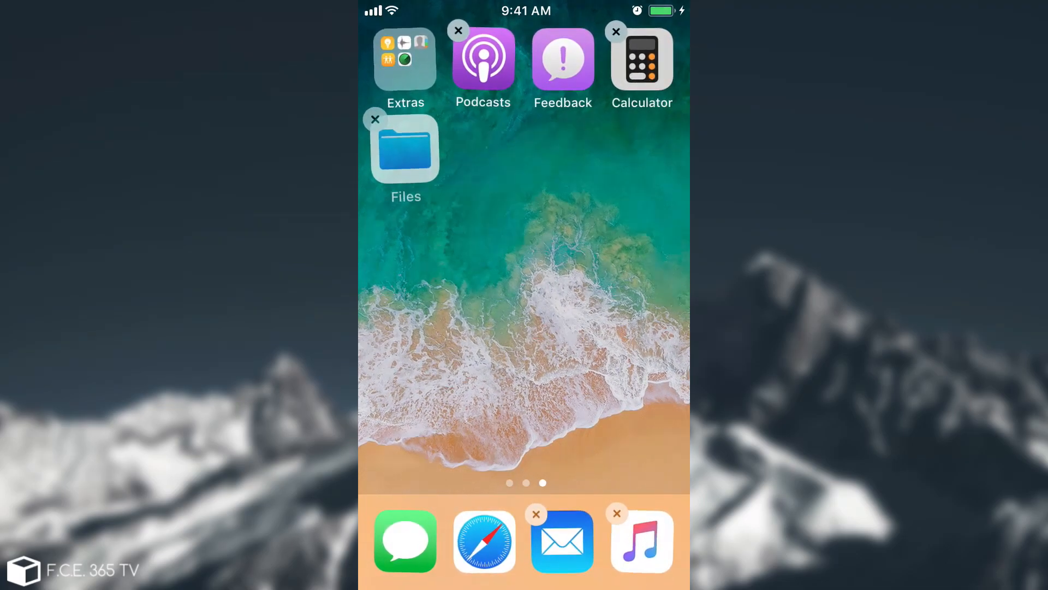
- Stack Podcasts, Feedback, Calculator and Files and drop them onto another page
left_click_drag(563, 58, 419, 236)
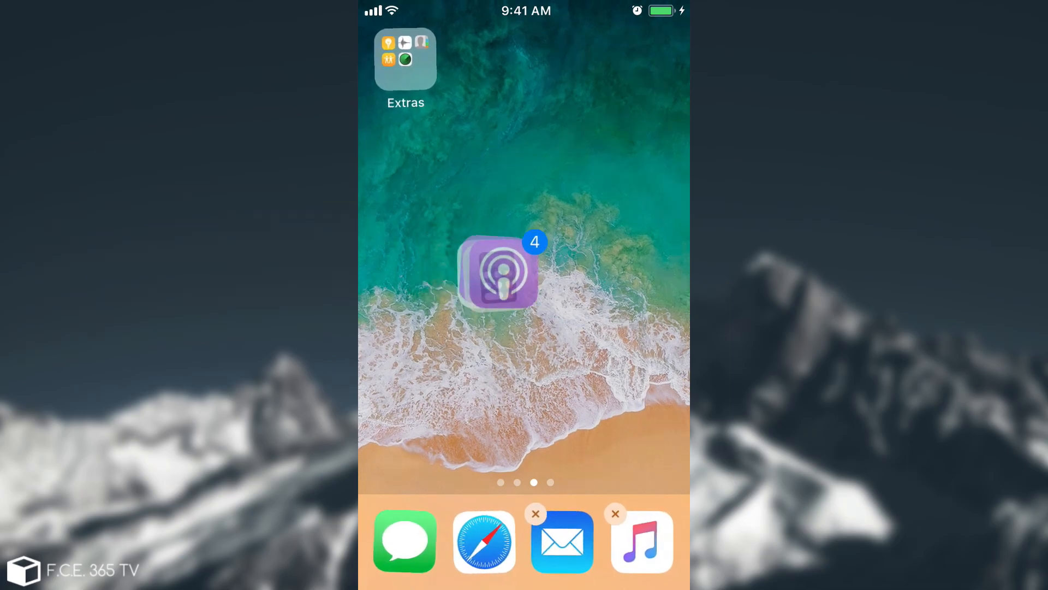
left_click_drag(497, 272, 524, 298)
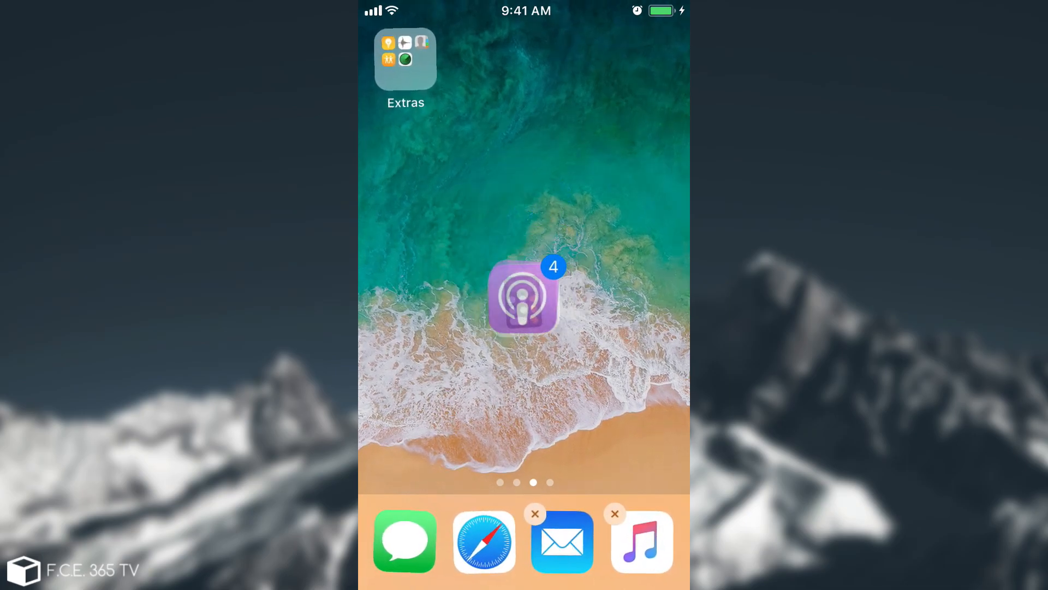
left_click_drag(523, 297, 494, 276)
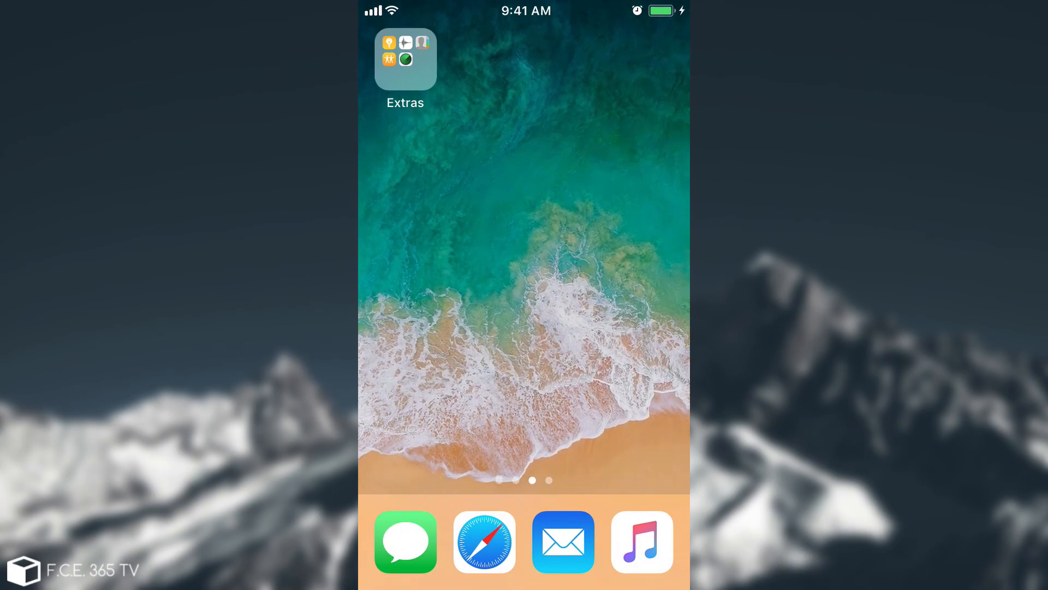
scroll("right", 3)
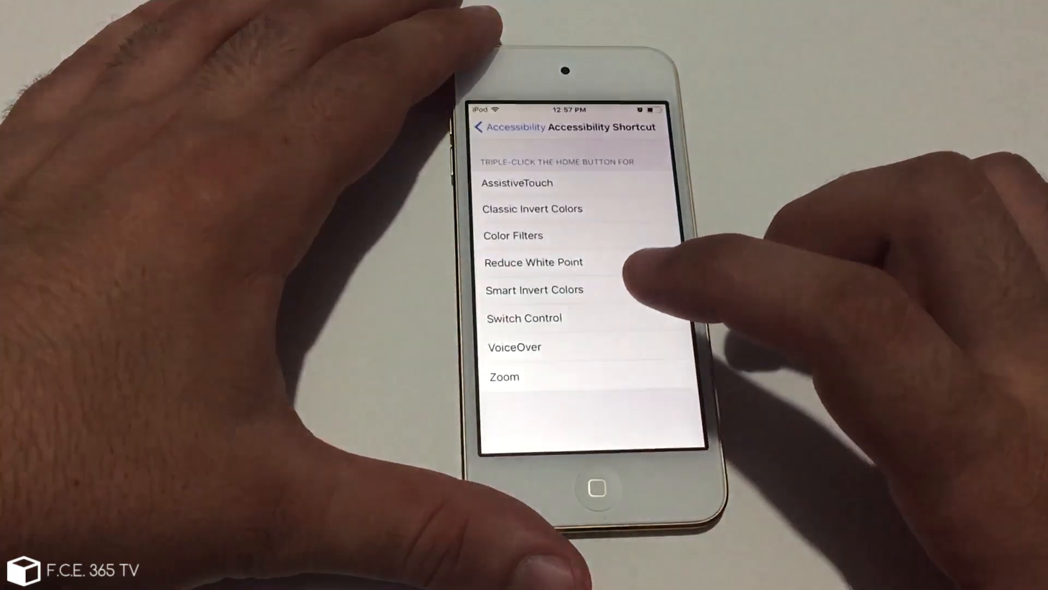
- Choose Smart Invert Colors as the Accessibility Shortcut and swipe to the Today view
left_click(533, 289)
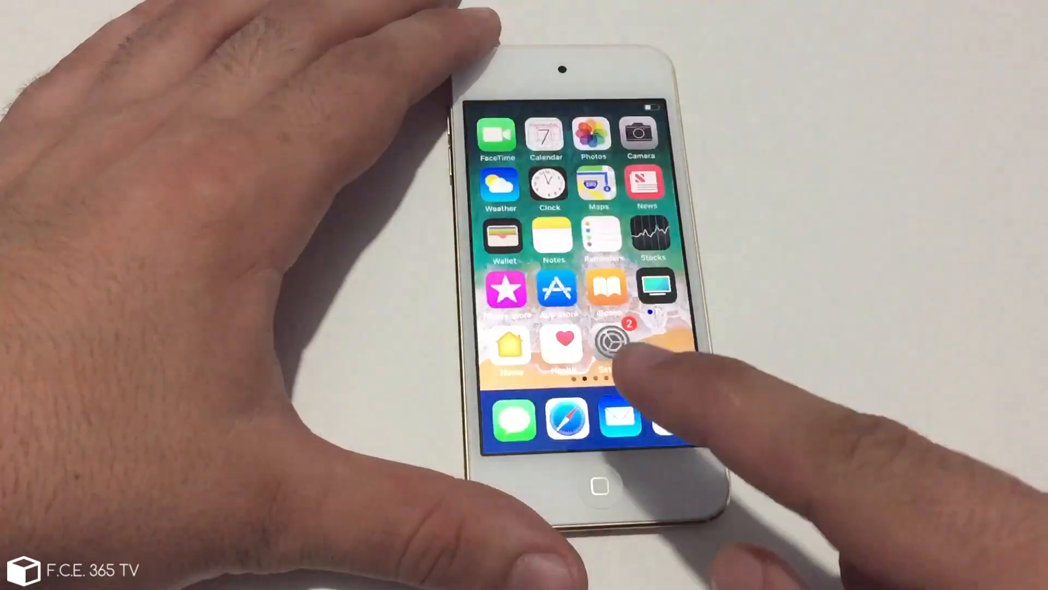
scroll("right", 3)
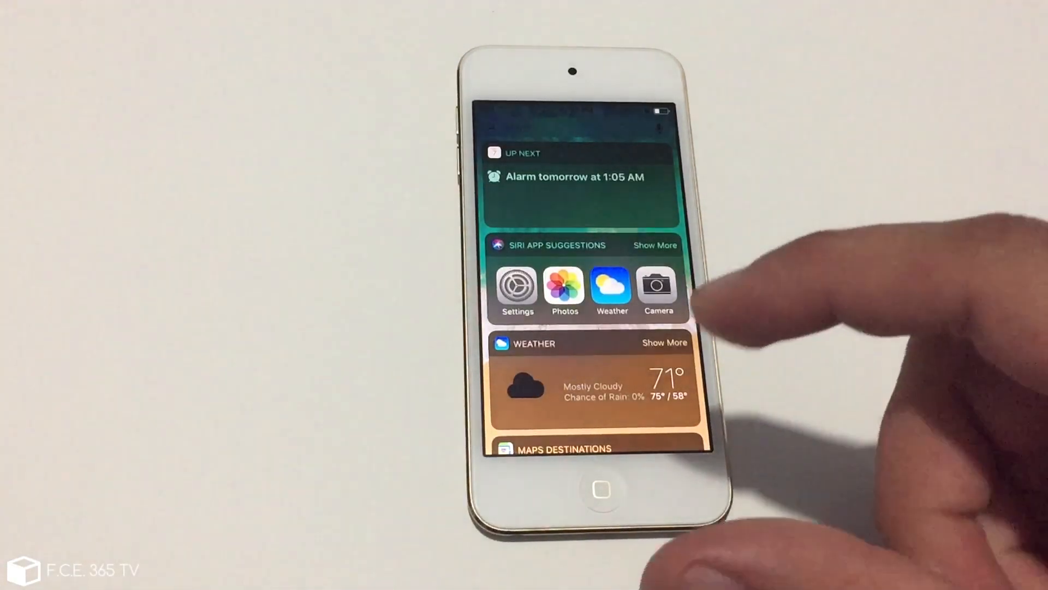
- With Smart Invert on, scroll to the bottom of the dark Accessibility settings
scroll("down", 3)
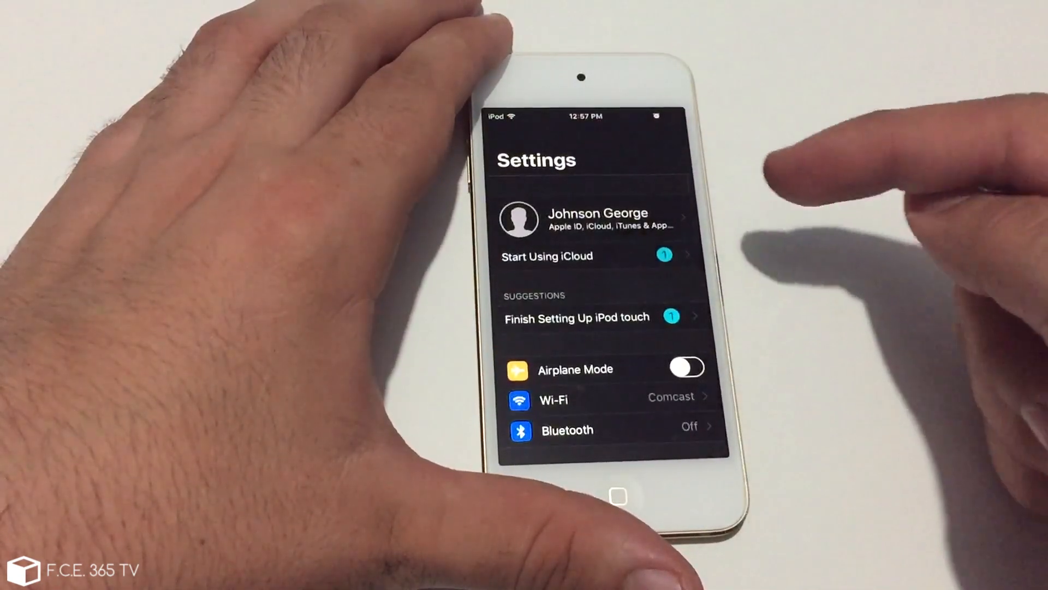
scroll("down", 3)
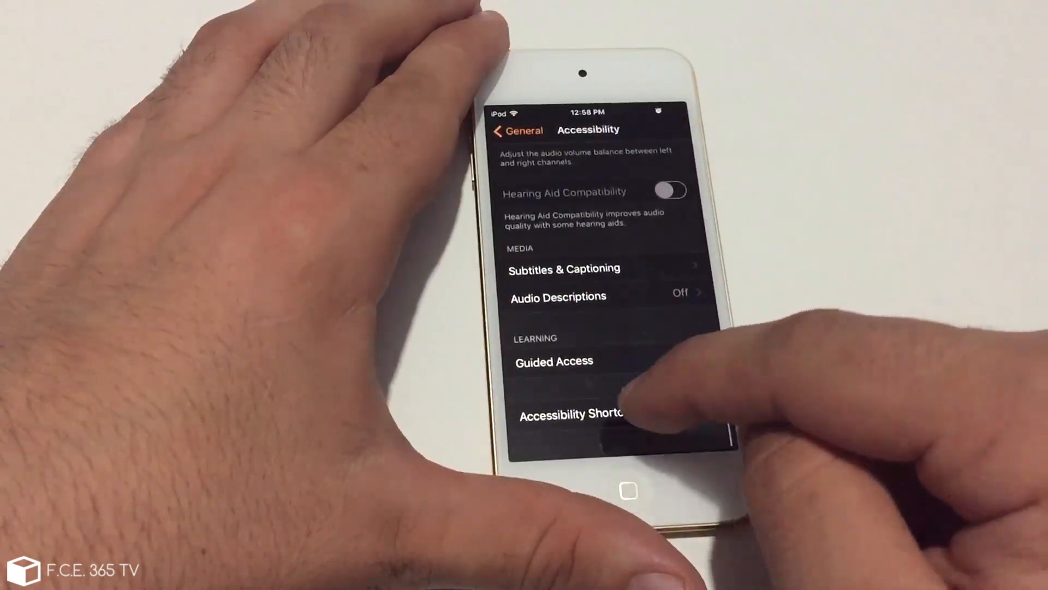
- Open the Accessibility Shortcut choices, then bring back the Today widgets in normal colours
left_click(569, 414)
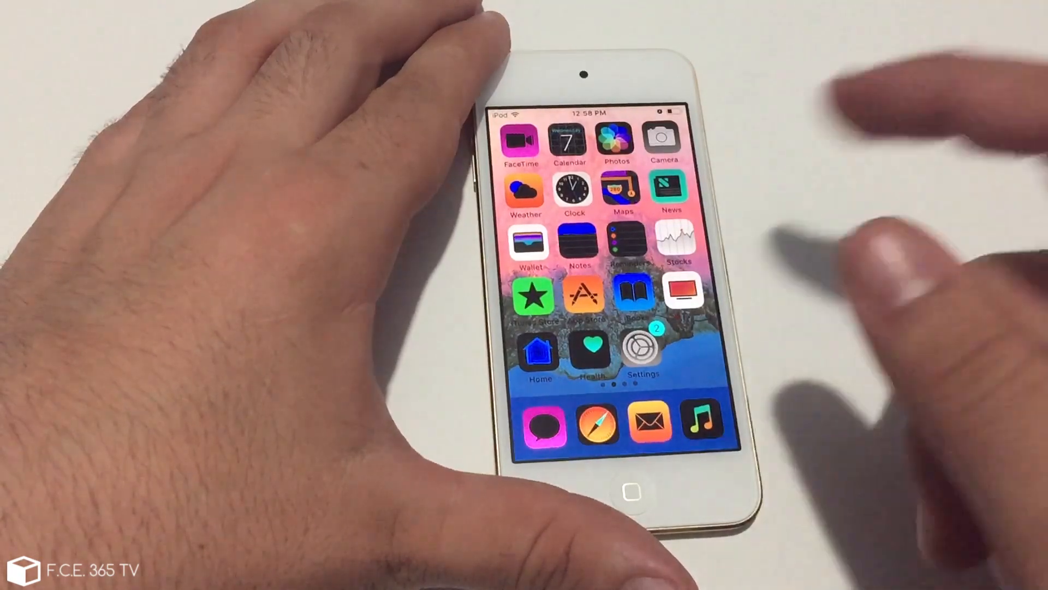
scroll("right", 3)
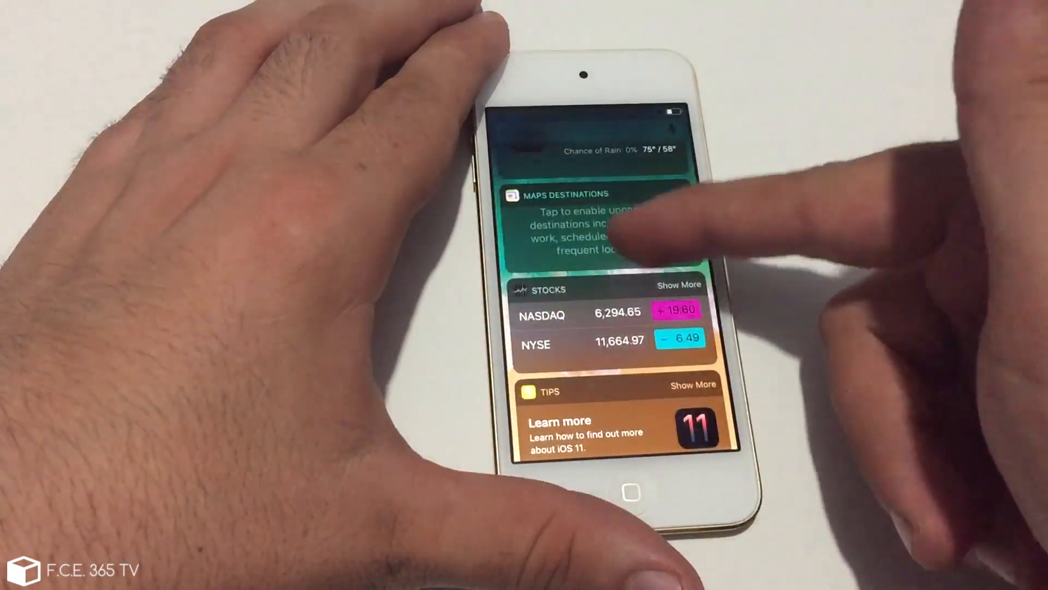
scroll("down", 3)
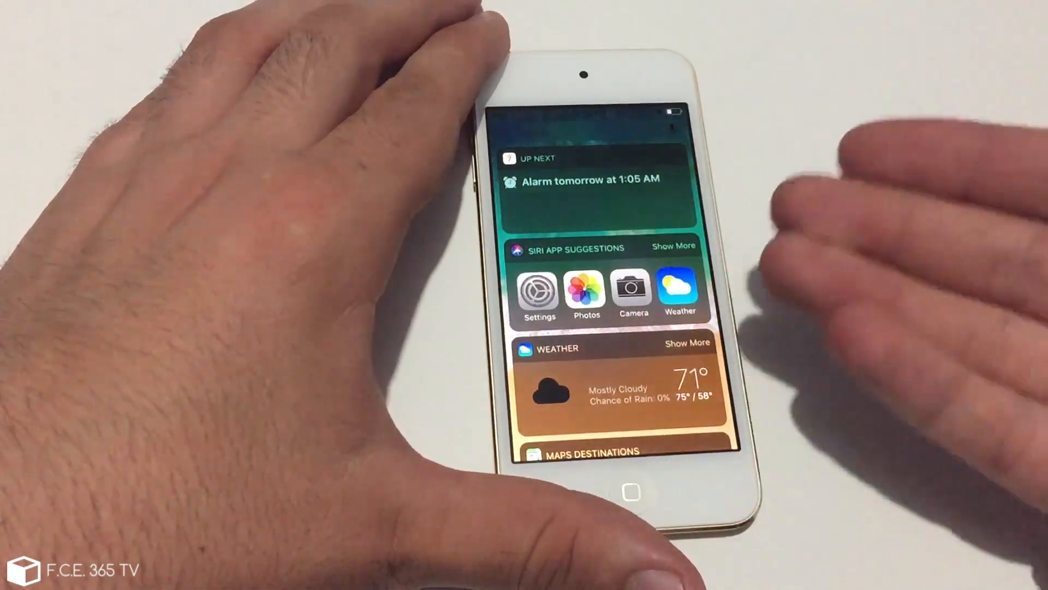